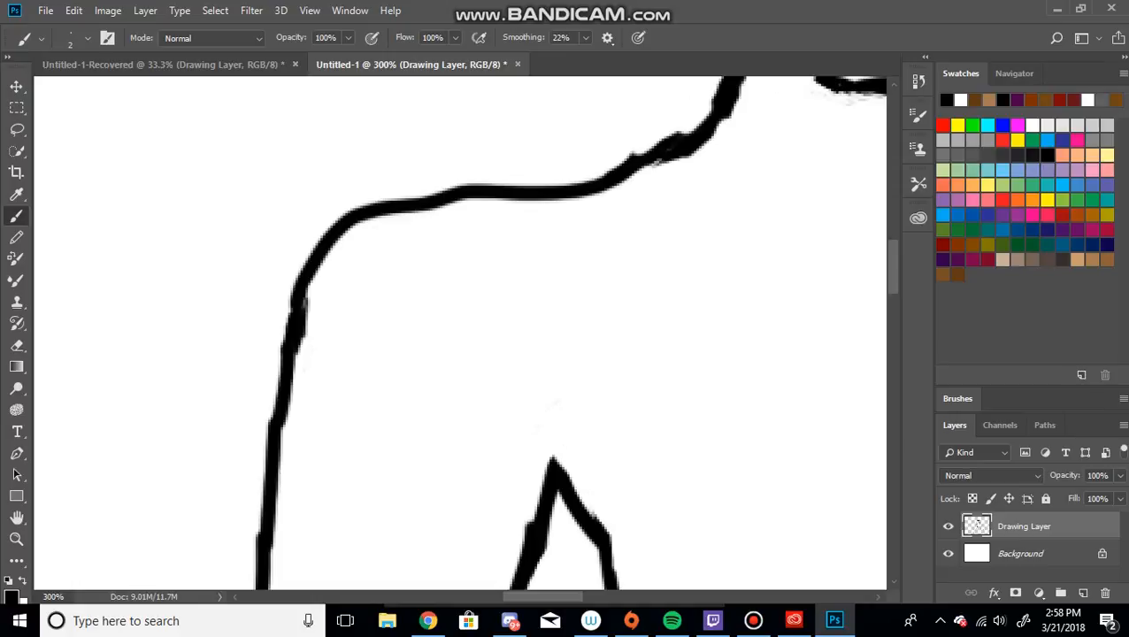
Clean up the shoulder outline and erase rough neck edges at 300% zoom
click(16, 345)
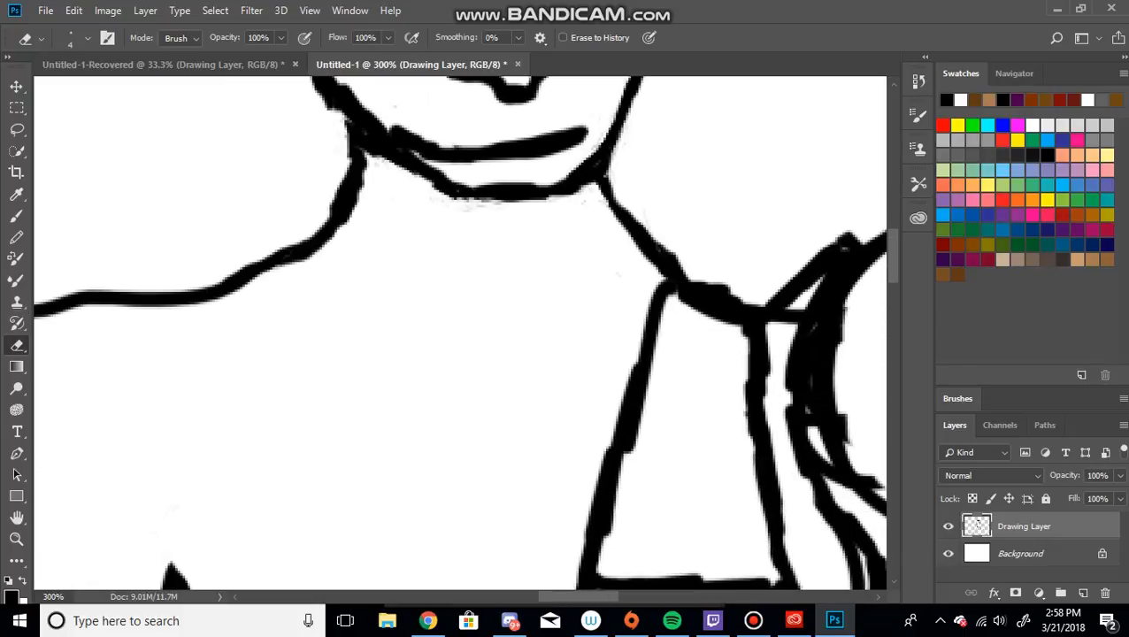
click(16, 540)
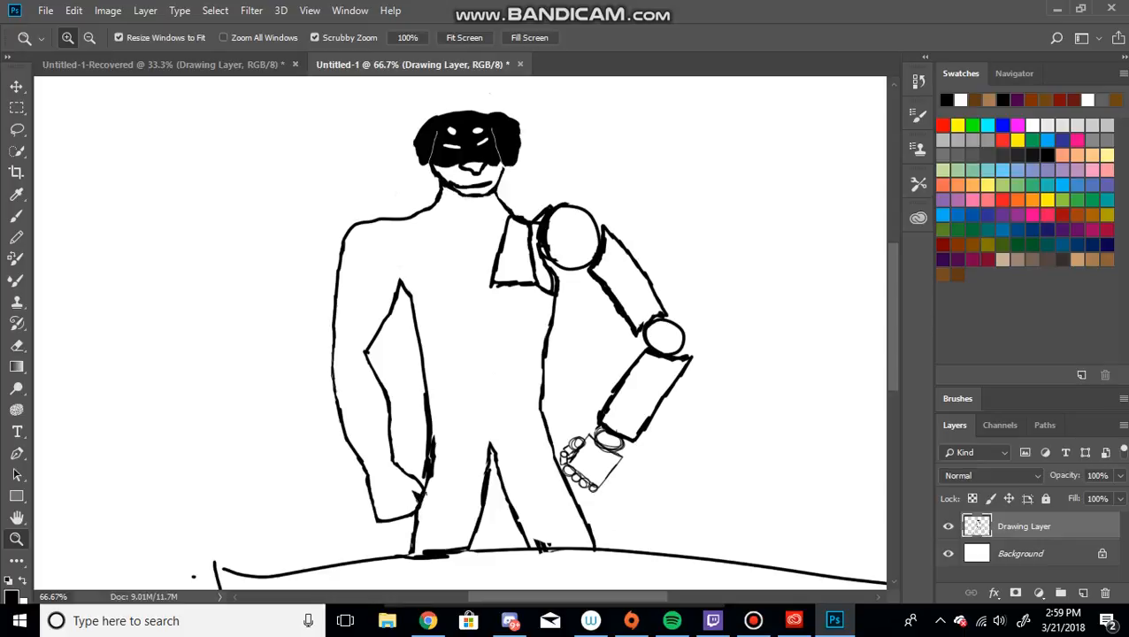
Sketch two short ground strokes beneath the figure's left and right legs
scroll(down, 3)
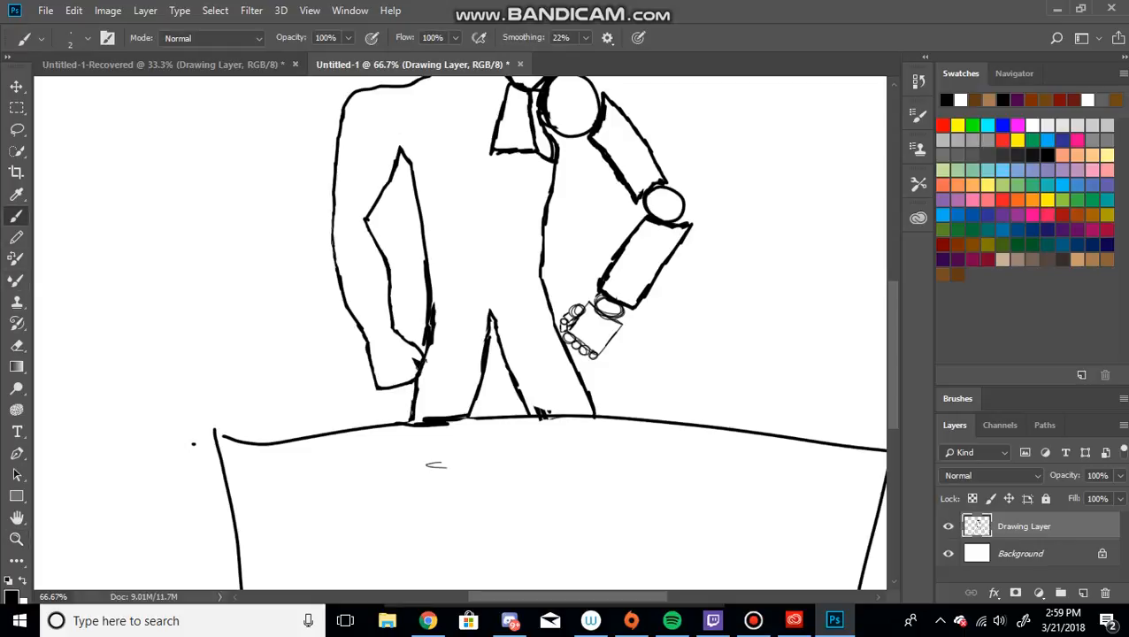
drag(410, 466, 592, 463)
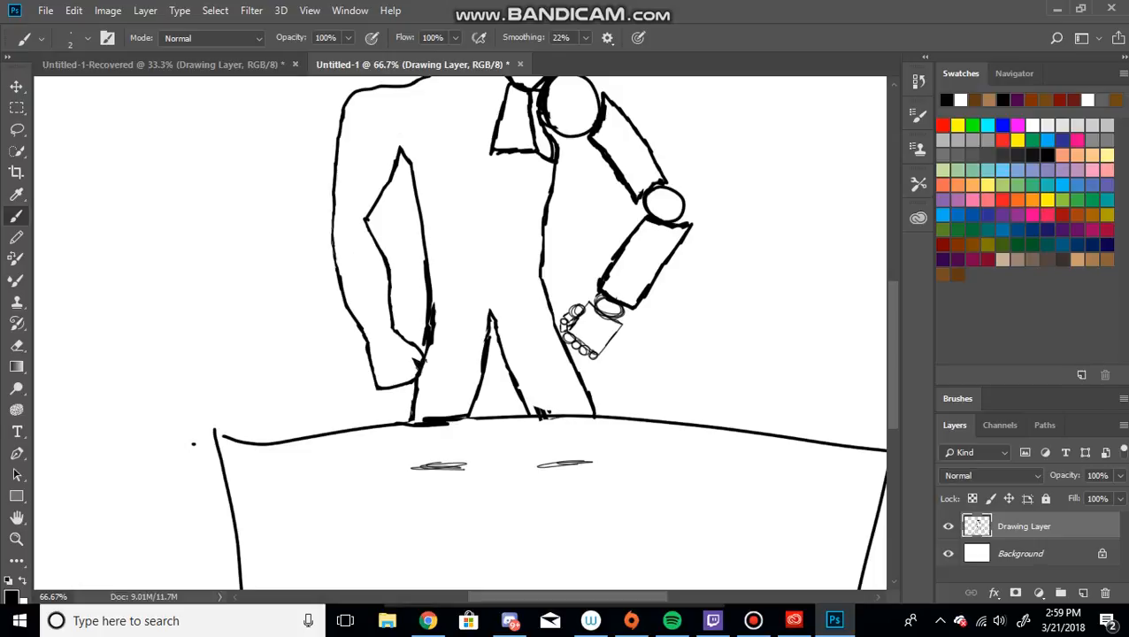
drag(359, 410, 389, 408)
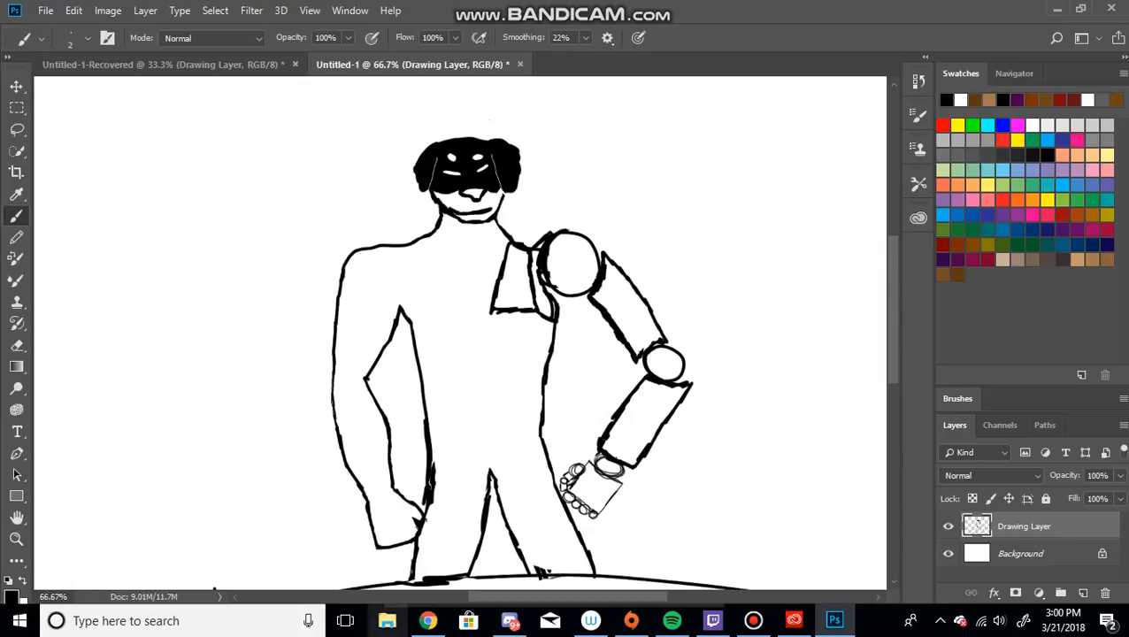
click(427, 620)
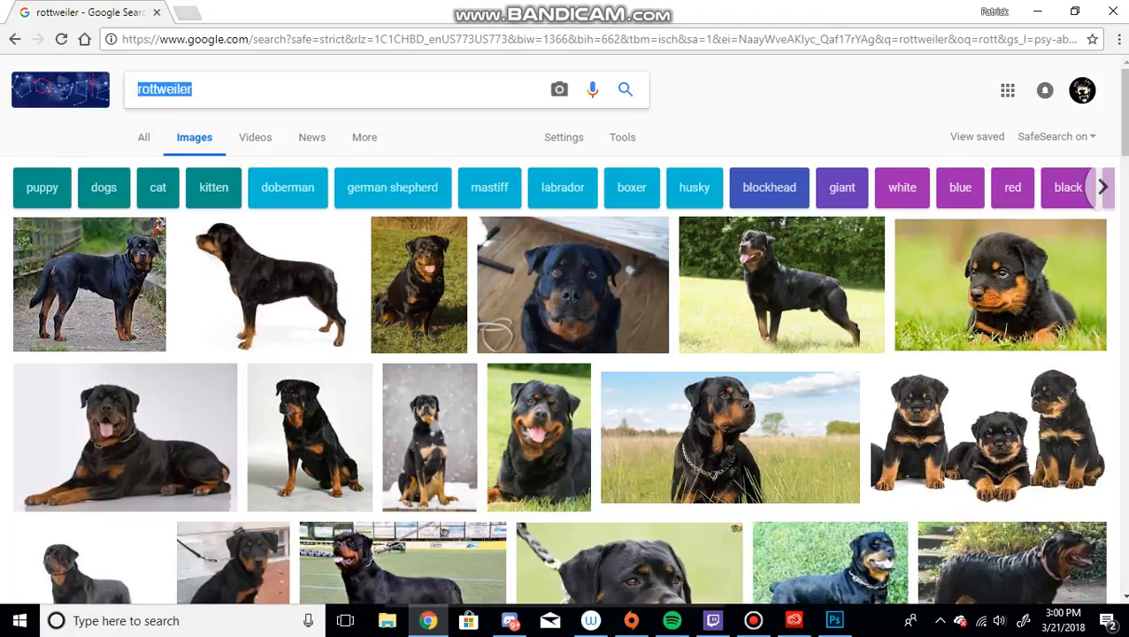
text(anthro)
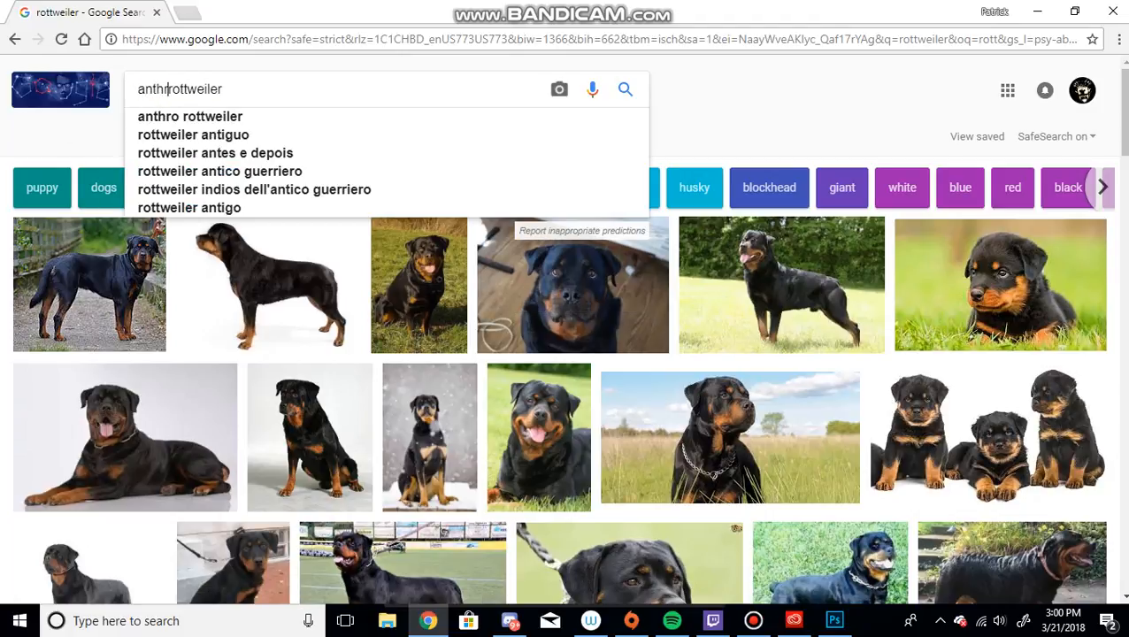
click(190, 116)
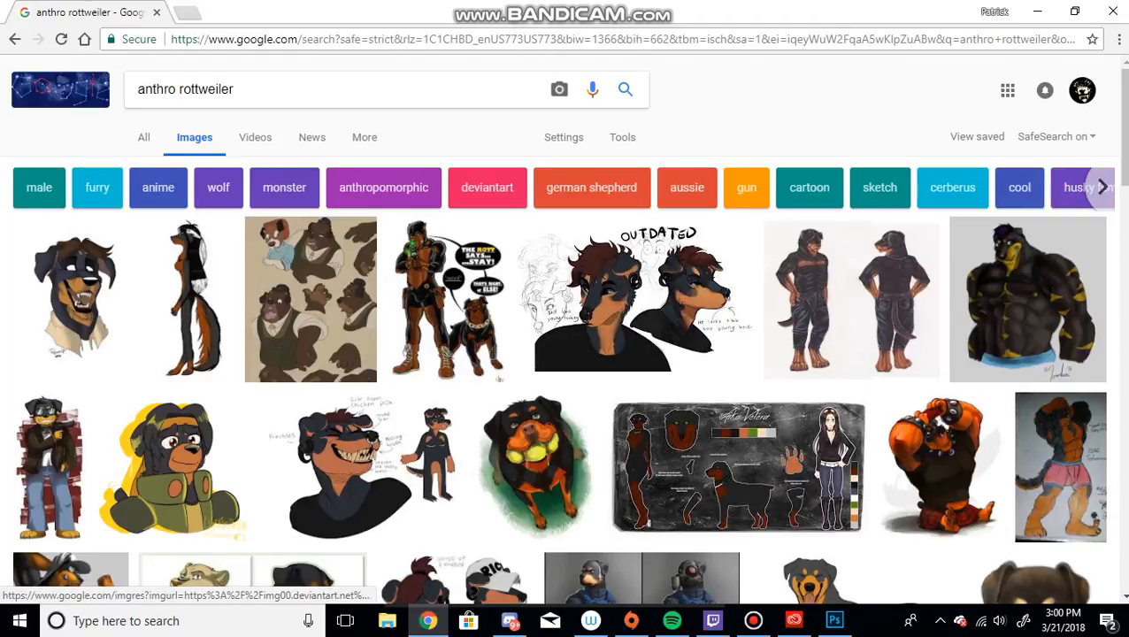
click(850, 298)
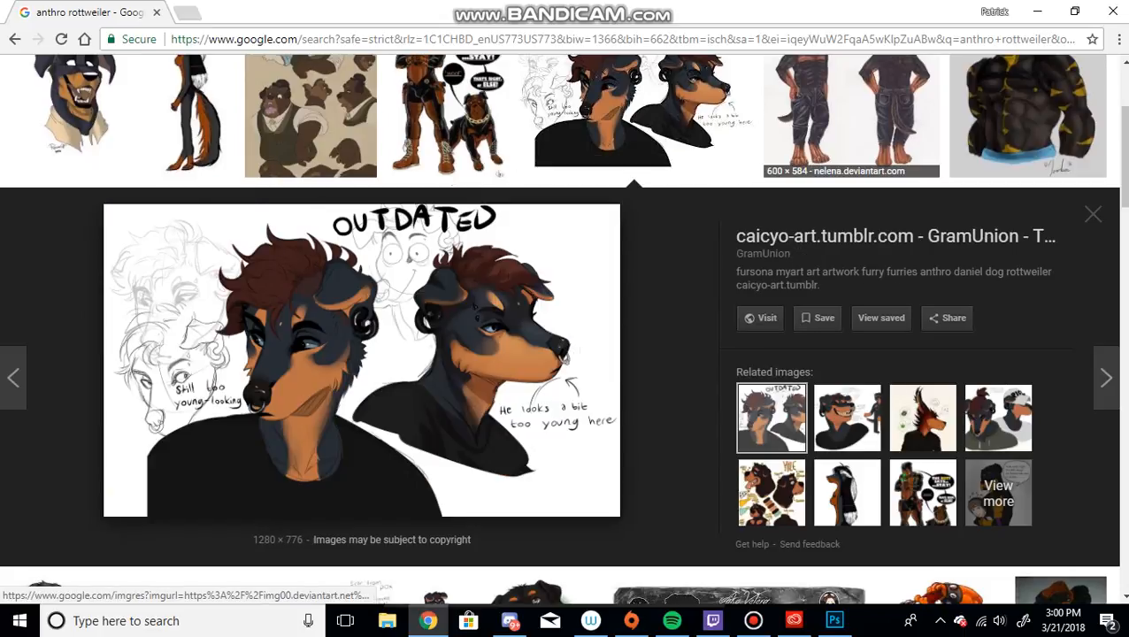
click(850, 115)
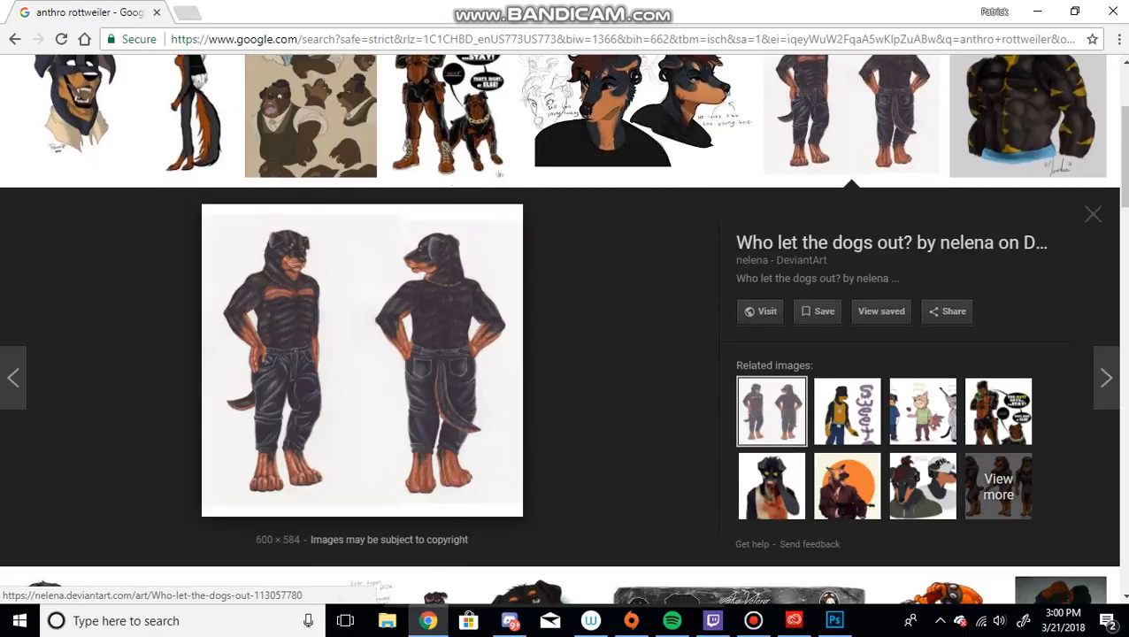
scroll(up, 3)
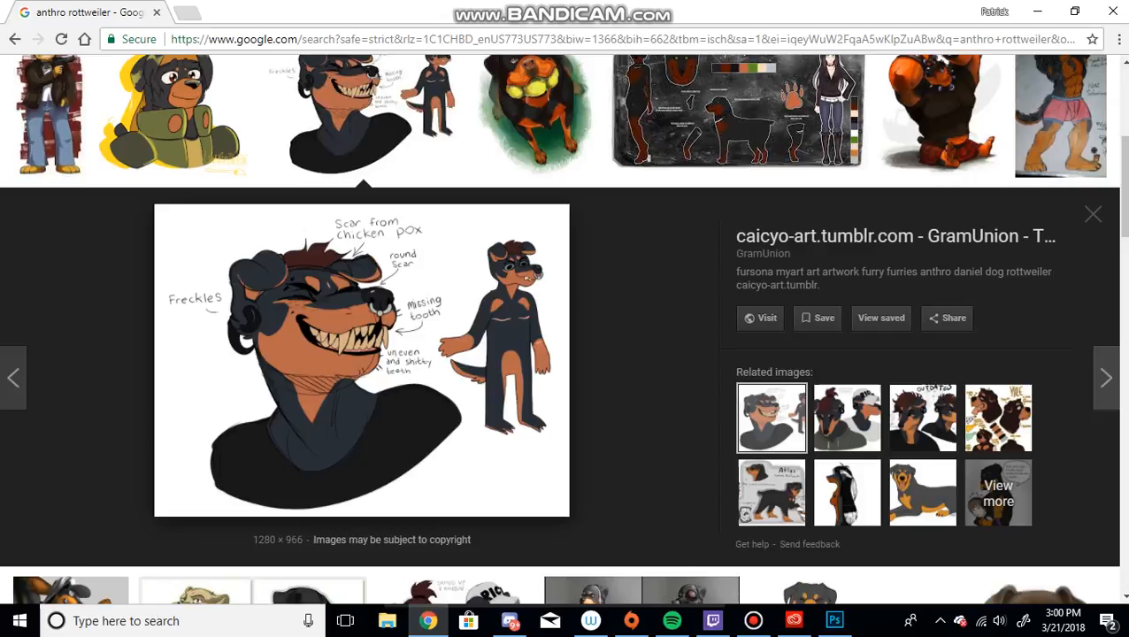
click(535, 115)
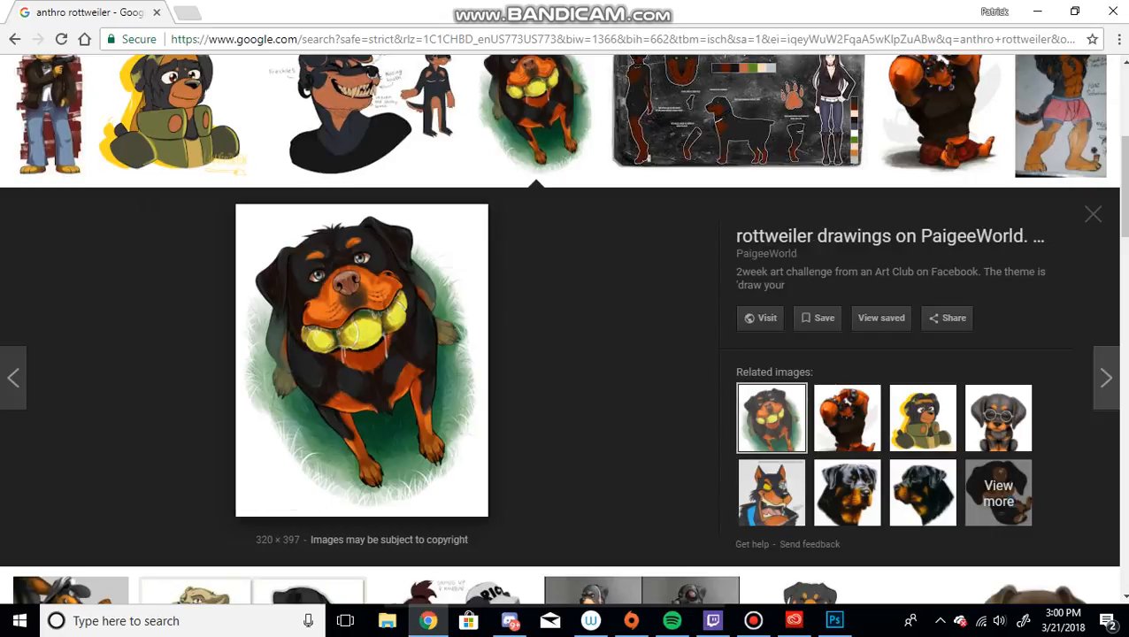
click(737, 111)
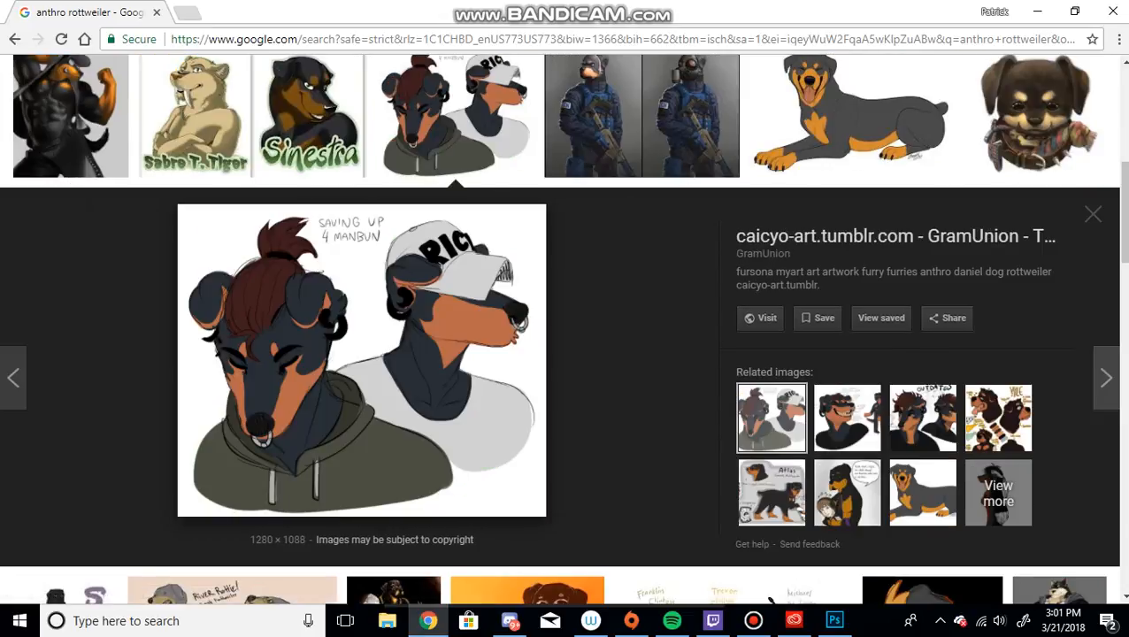
click(833, 620)
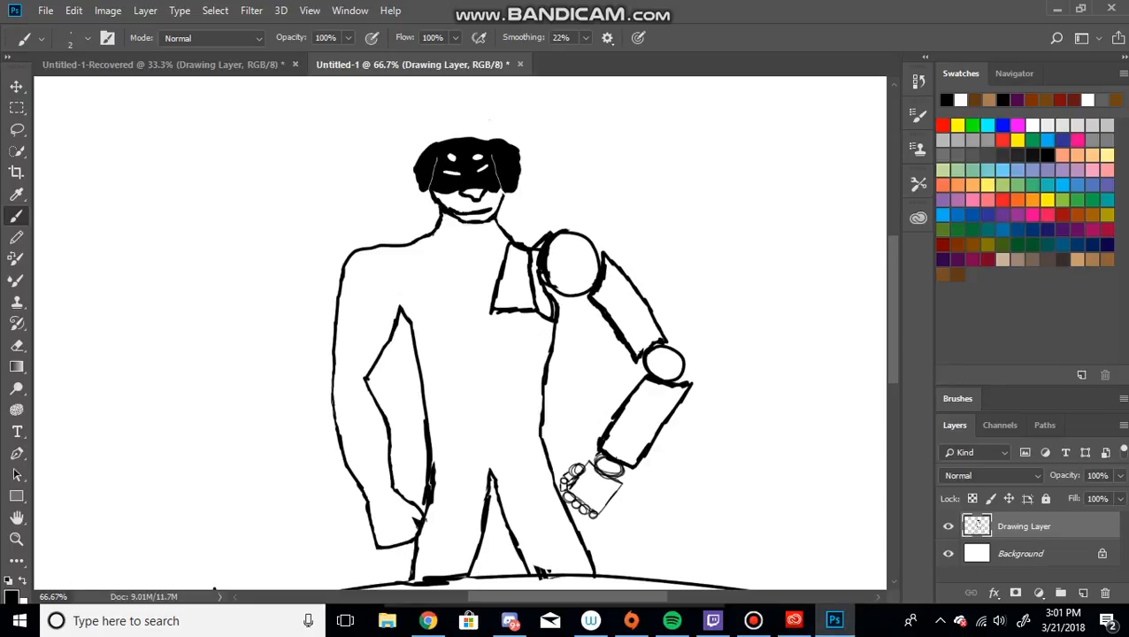
Draw the tank top's curved neckline and shoulder strap lines across the chest
drag(434, 235, 496, 239)
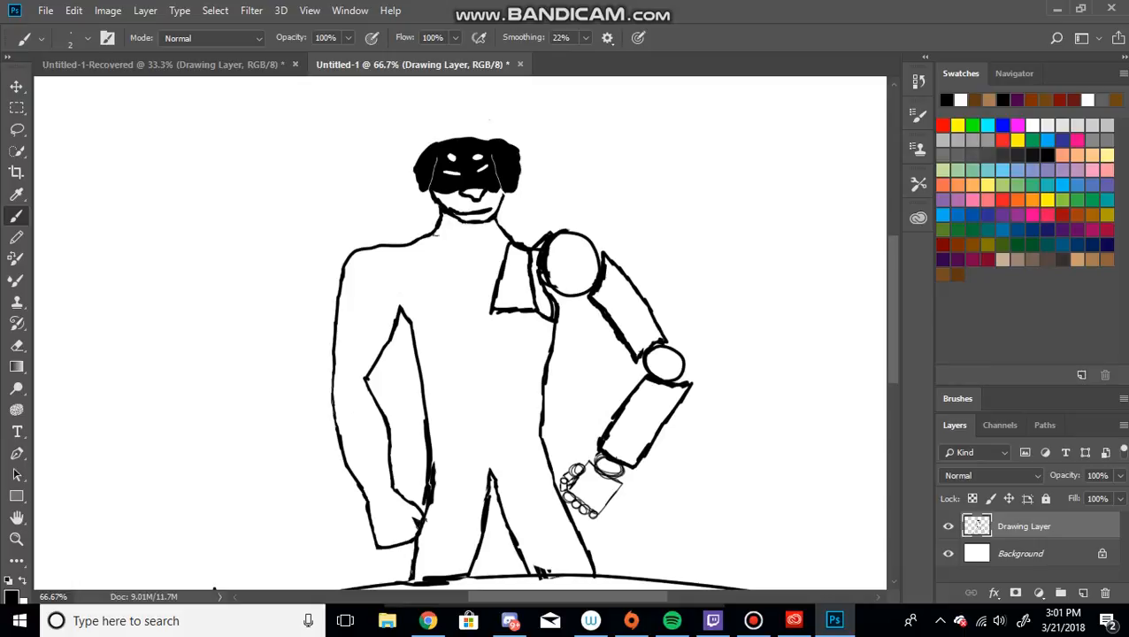
drag(434, 246, 491, 261)
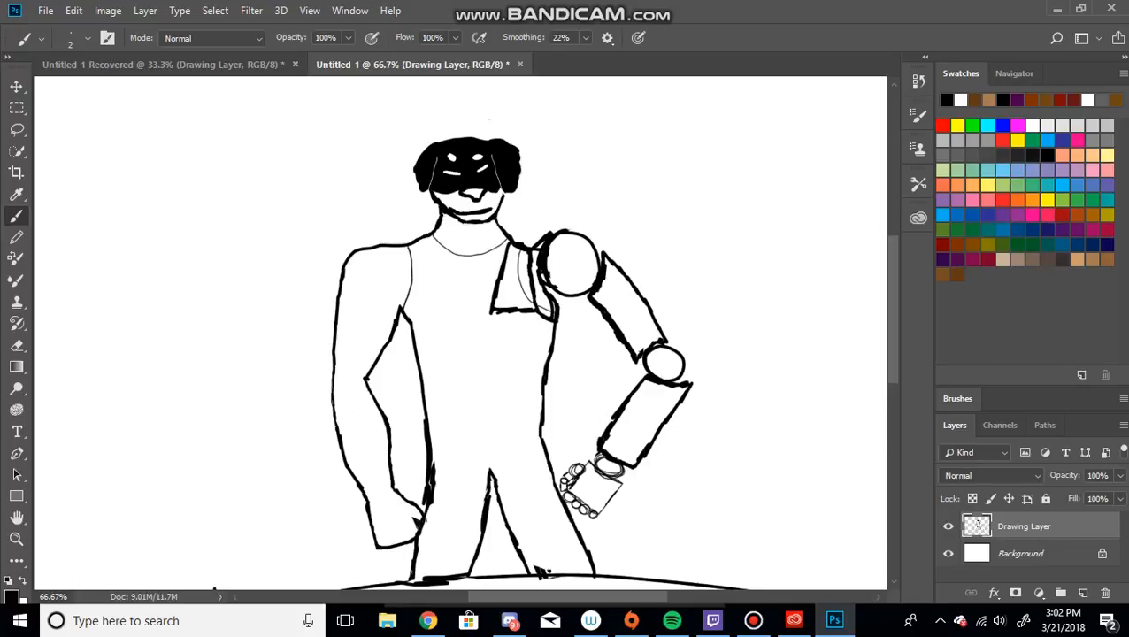
click(16, 539)
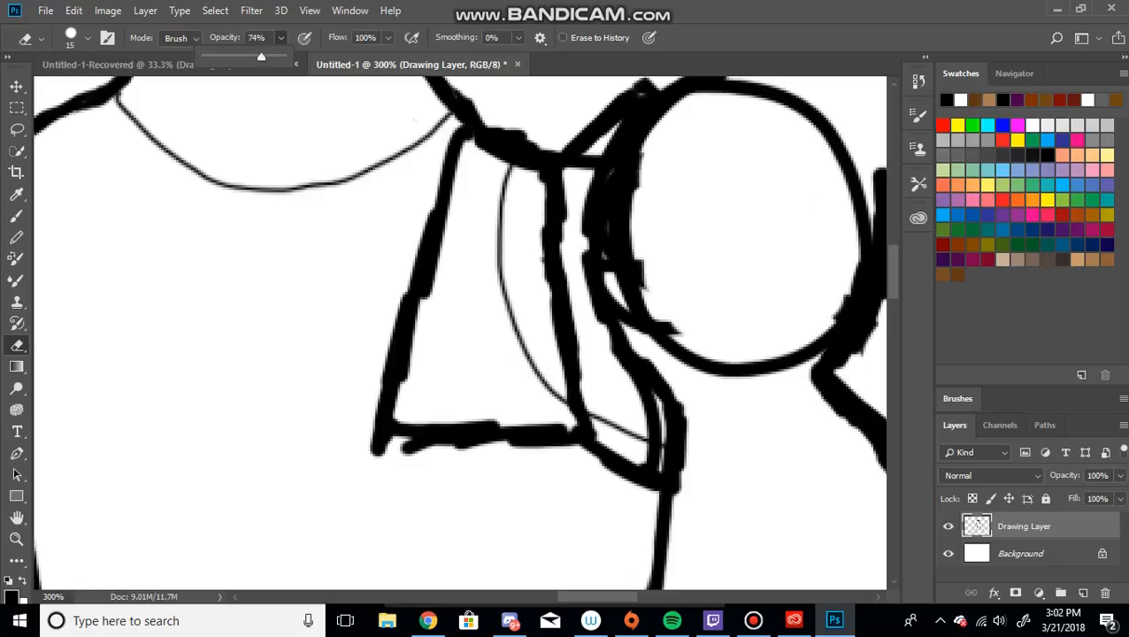
Erase the strap overlap and thin ear lines into the head at 60–74% opacity
drag(261, 56, 252, 55)
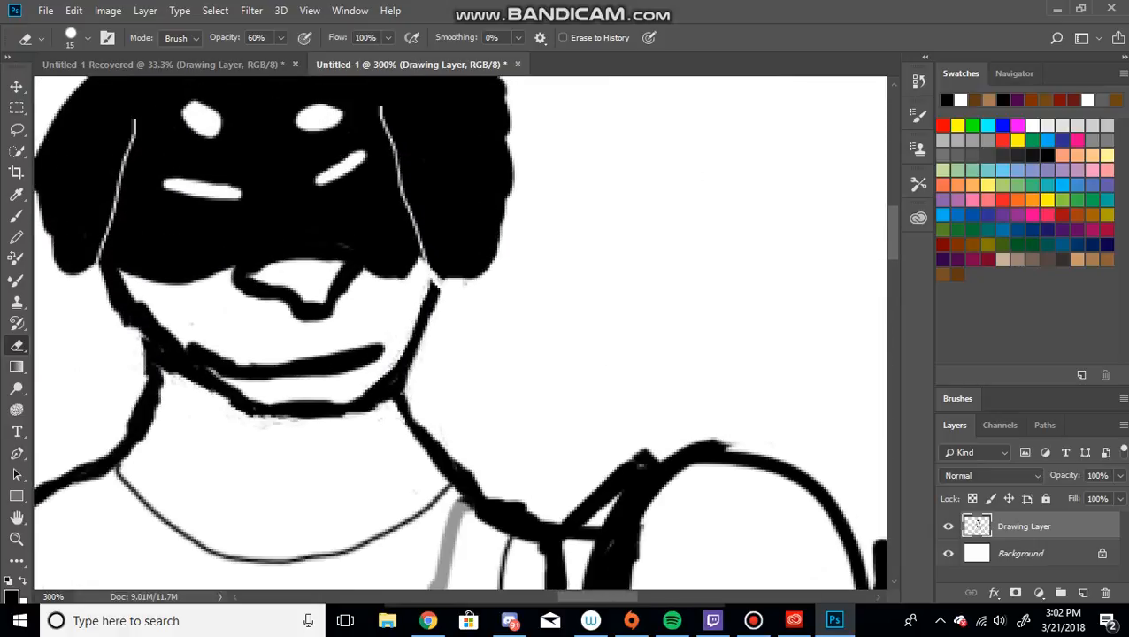
scroll(down, 3)
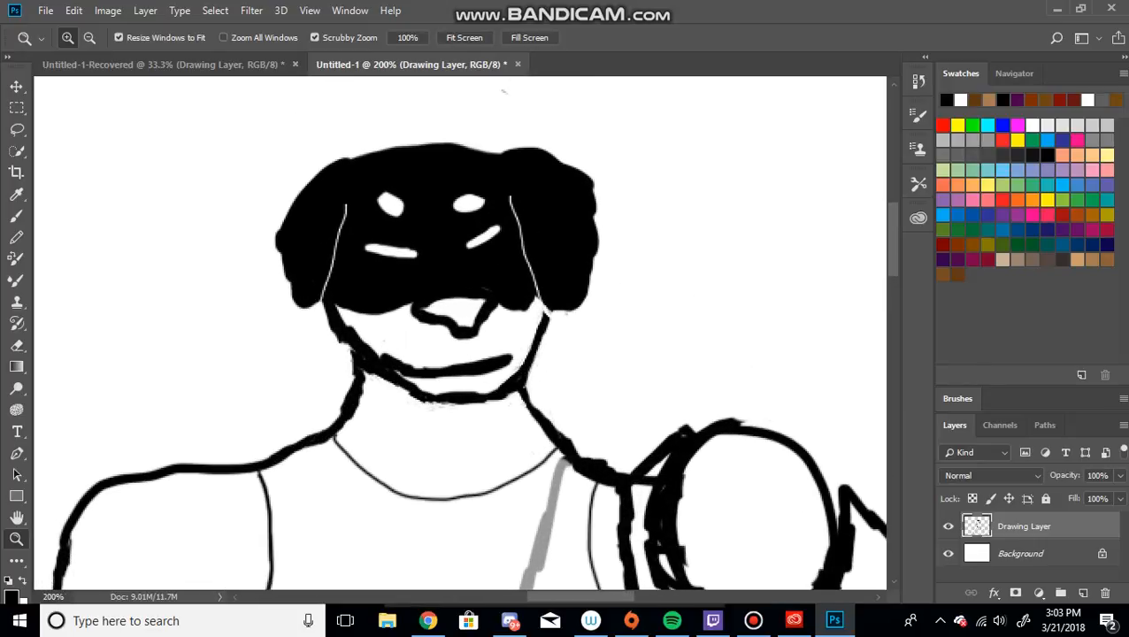
click(16, 130)
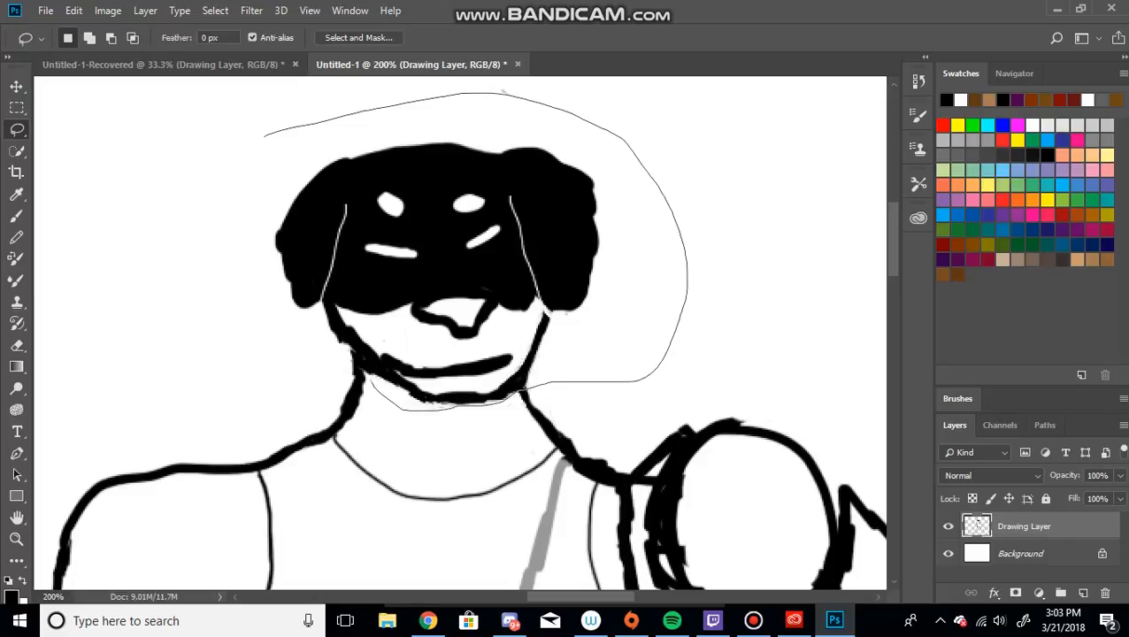
Lasso the dog's head and scale it up with Free Transform
drag(252, 318, 371, 380)
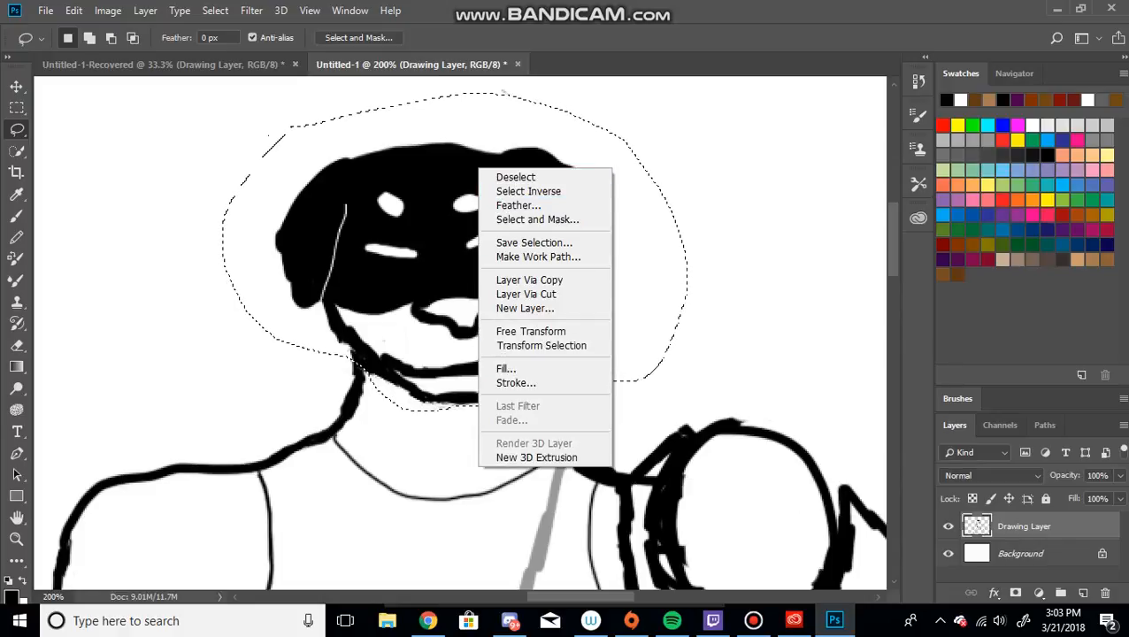
click(531, 331)
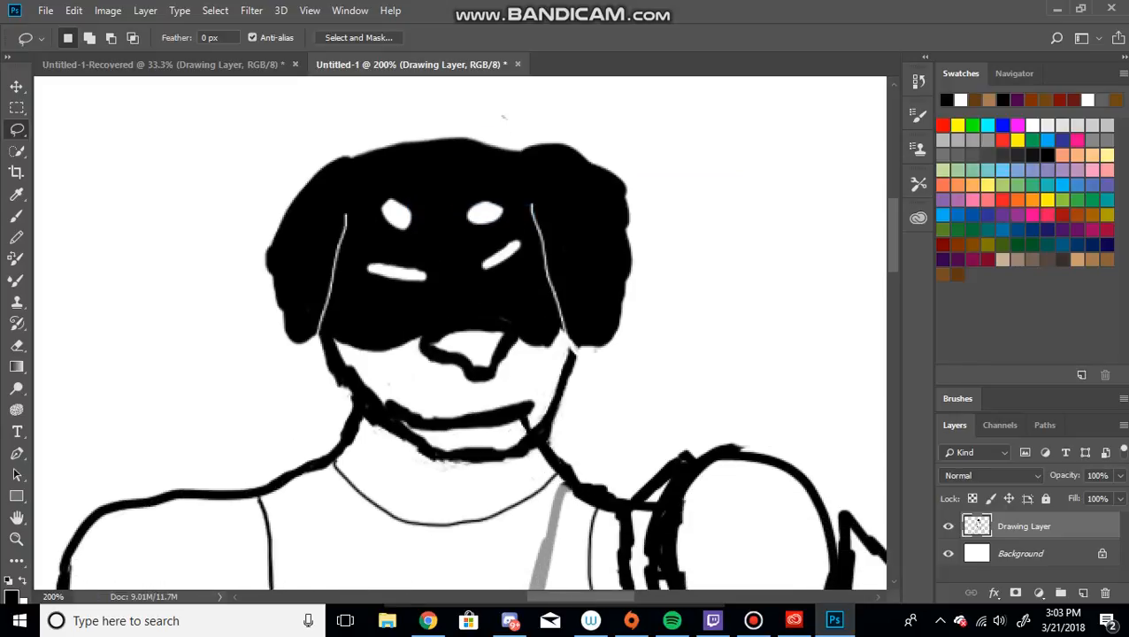
click(16, 538)
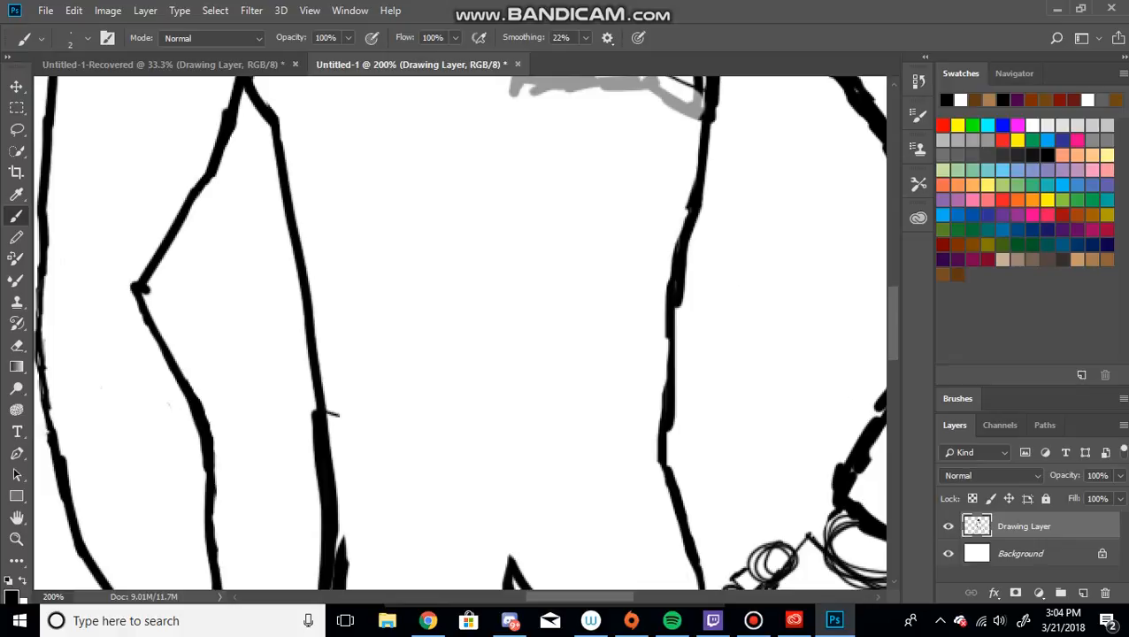
Draw the hip waistband, hem lines across both thighs, and the inner-leg edge
drag(336, 417, 659, 431)
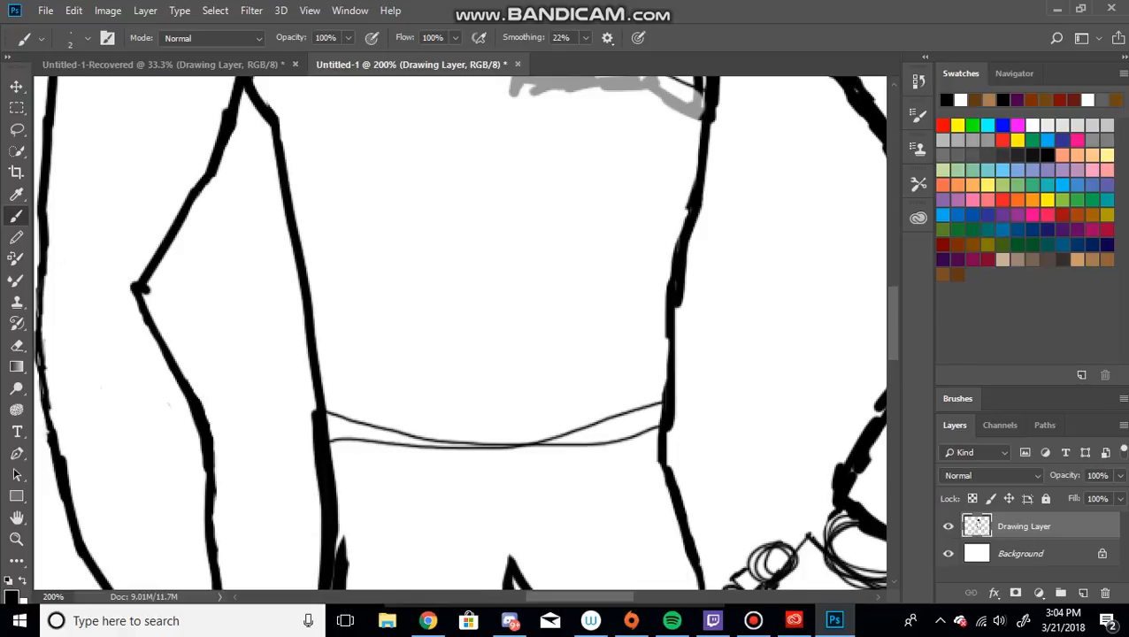
scroll(down, 3)
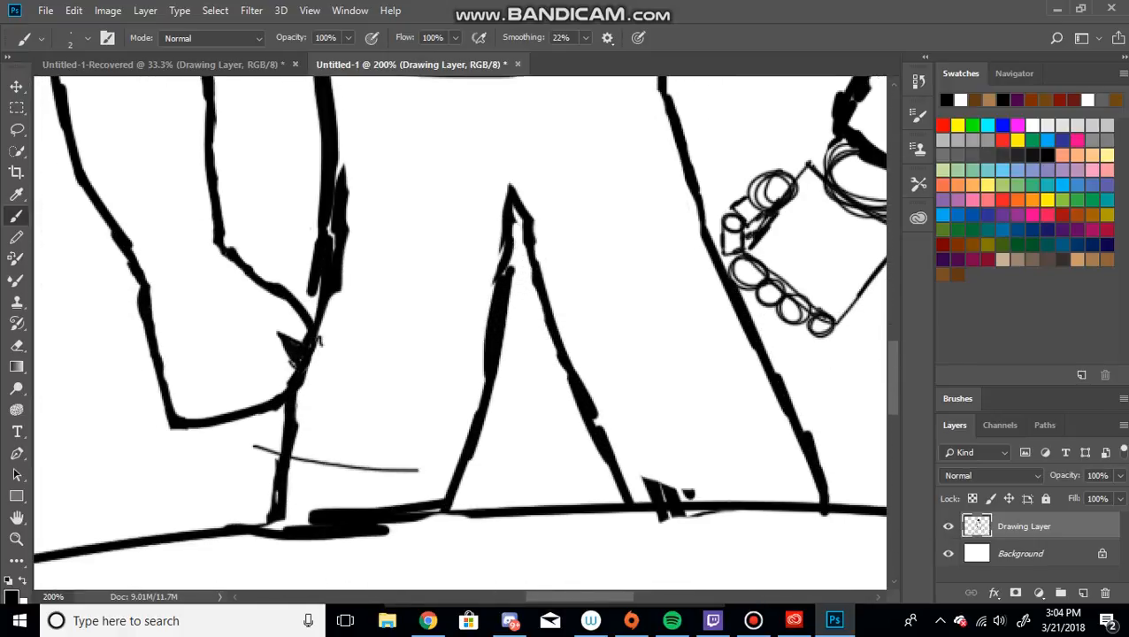
drag(425, 469, 699, 465)
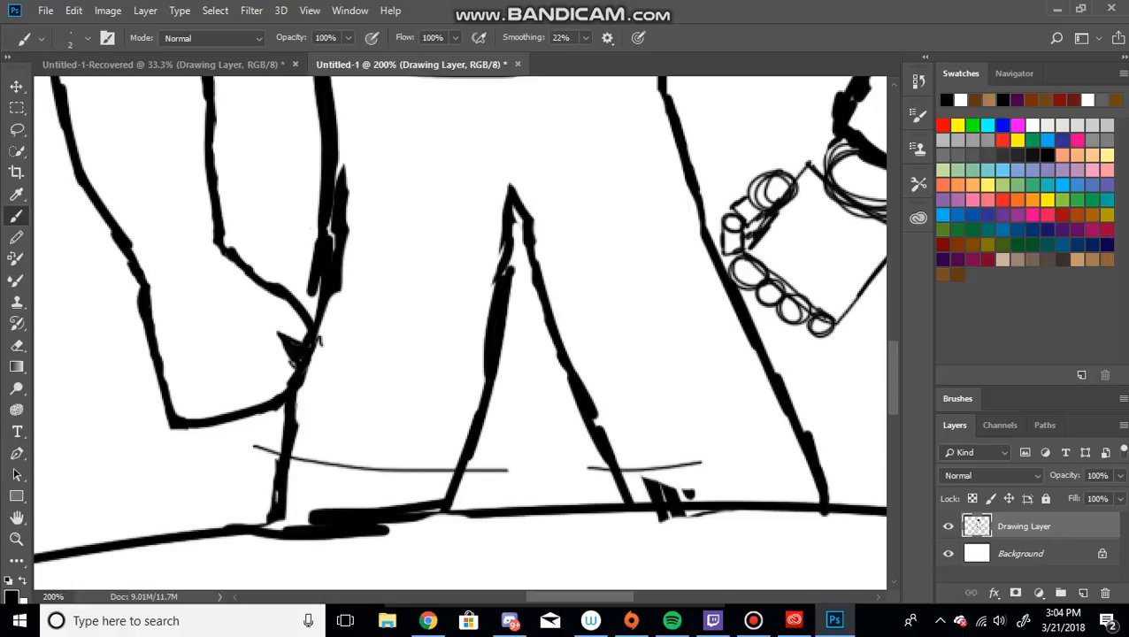
drag(699, 465, 845, 438)
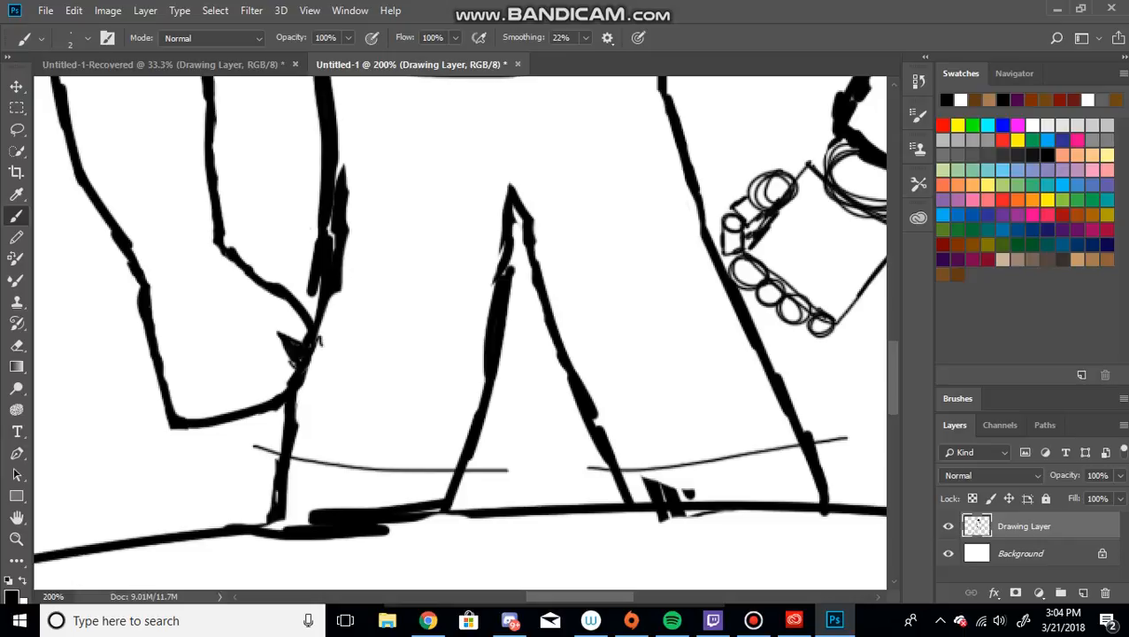
drag(531, 332, 507, 475)
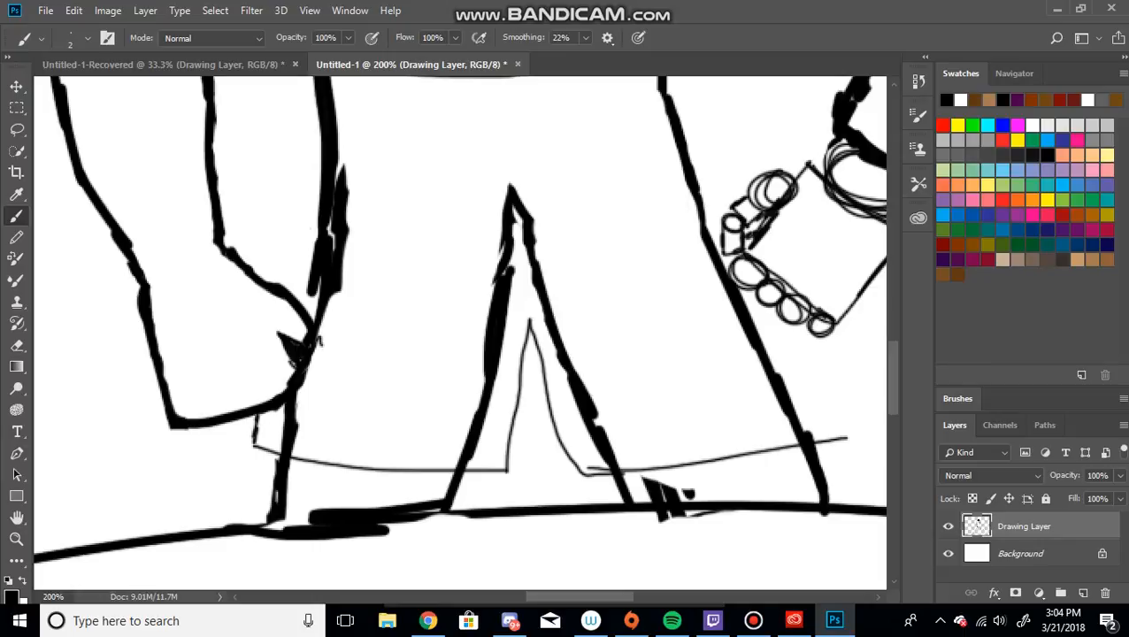
scroll(up, 3)
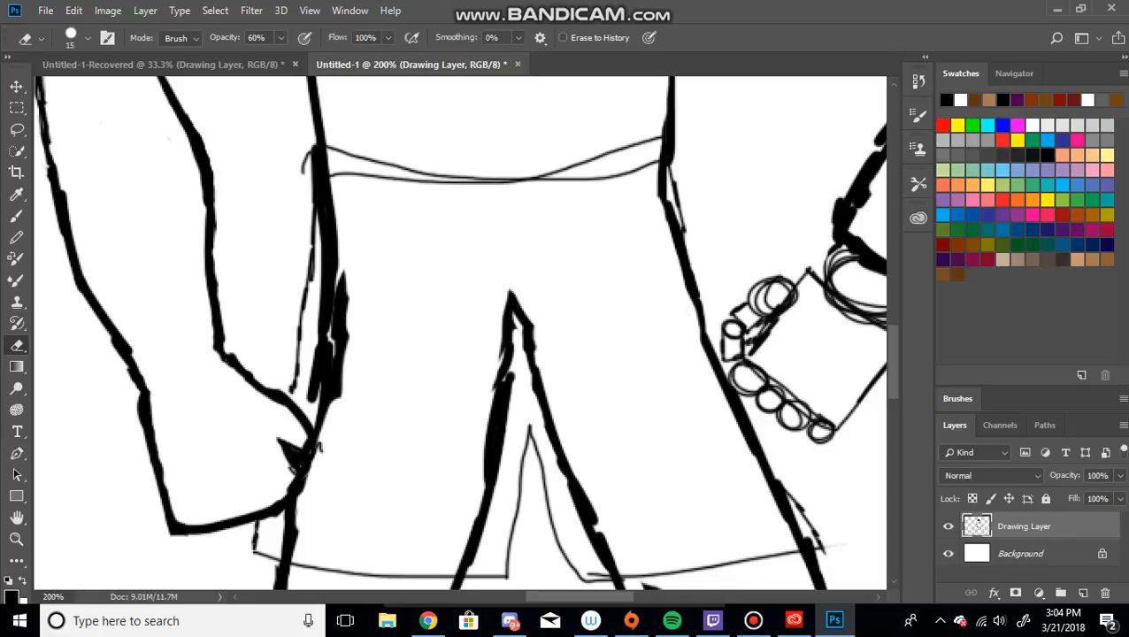
Bring up Chrome's anthro rottweiler image results and scroll through them
click(819, 540)
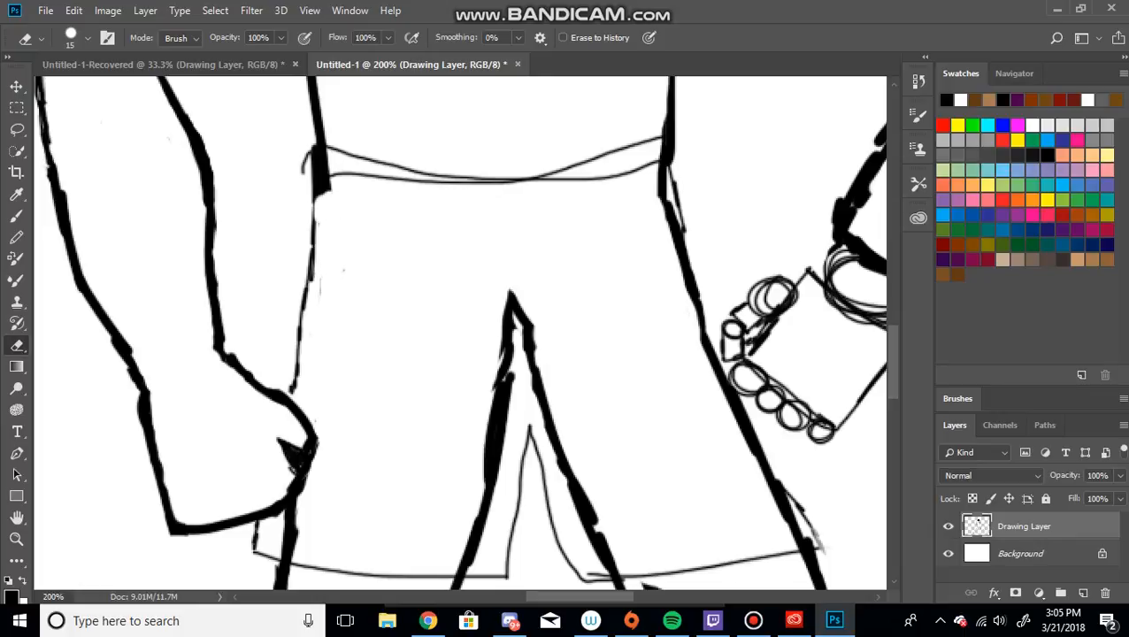
scroll(down, 3)
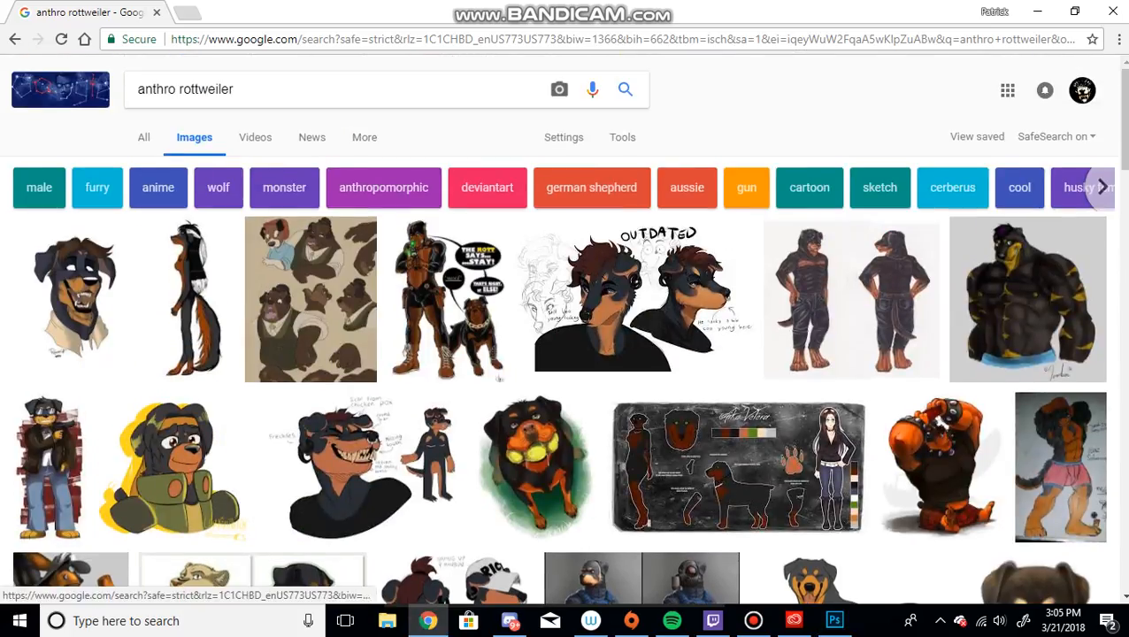
Search Google Images for jeans and compare the results against the sketch
text(je)
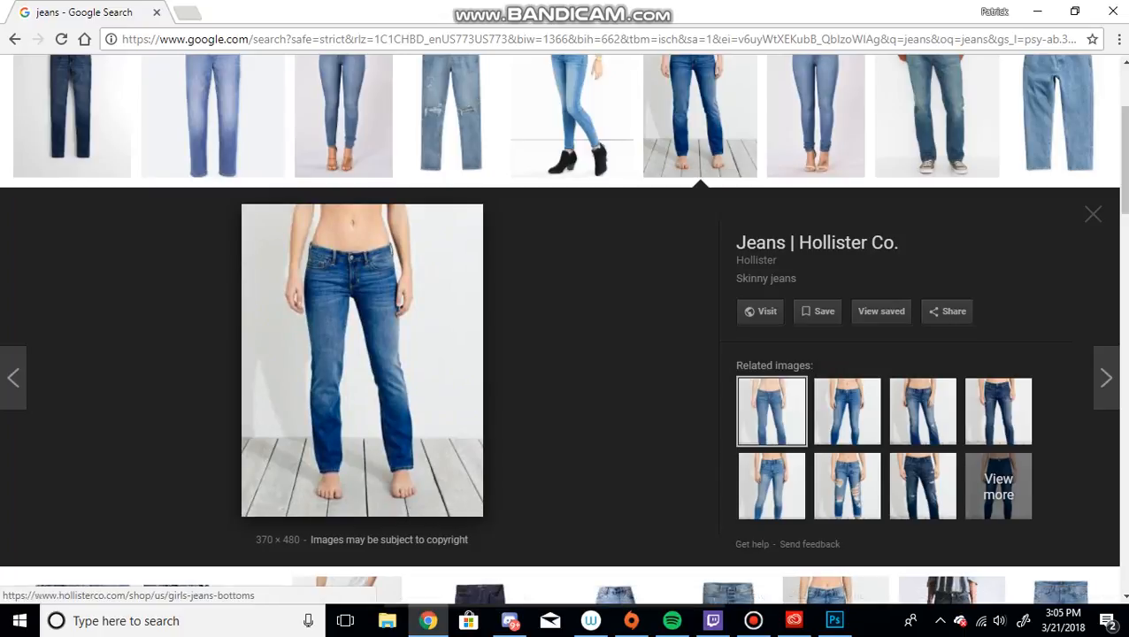
click(833, 620)
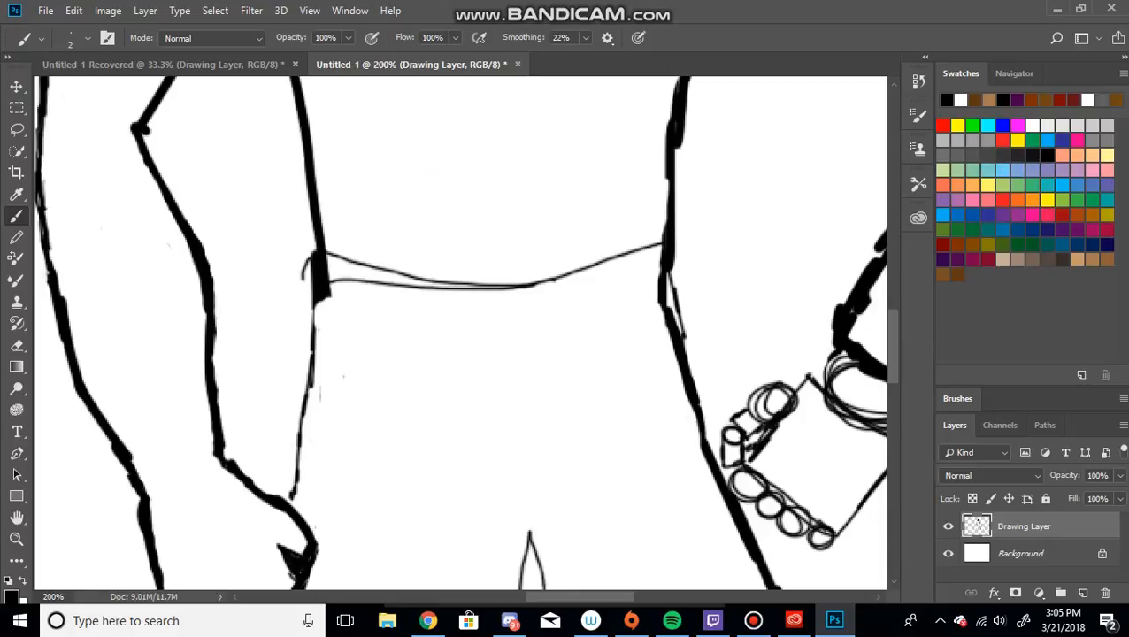
click(428, 620)
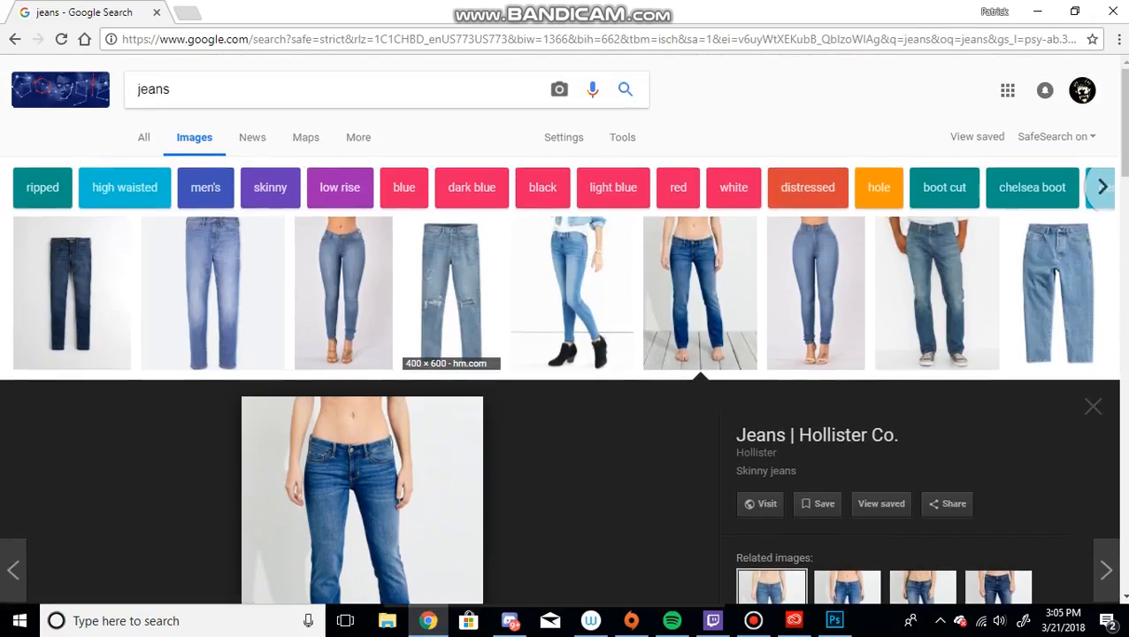
Search for gym shorts, open the red mesh shorts preview, and return to Photoshop
triple_click(153, 88)
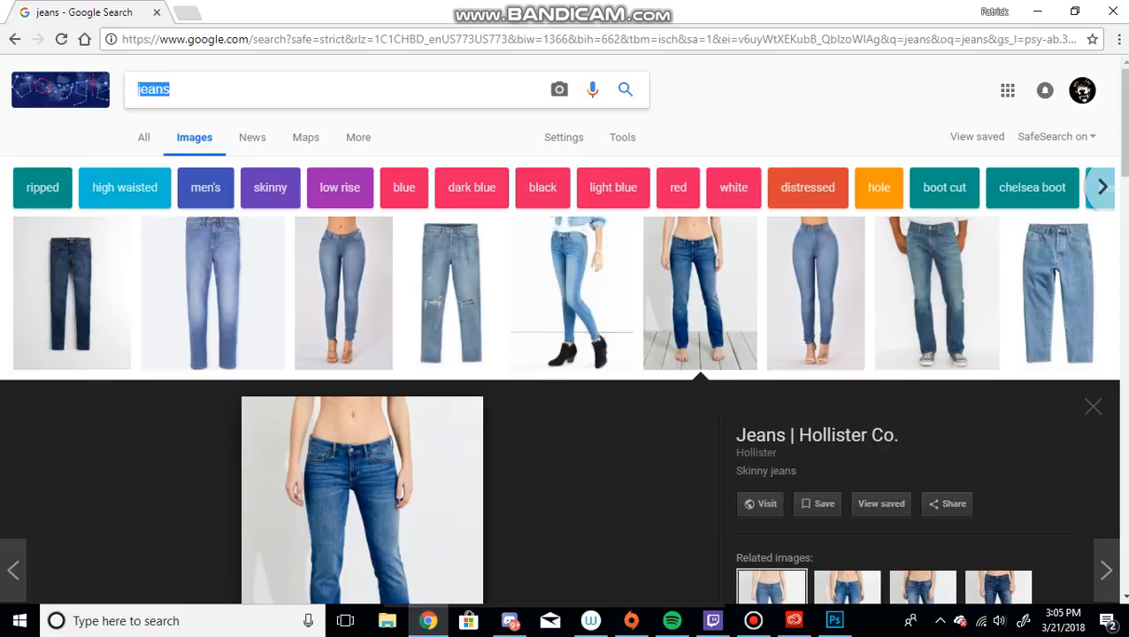
text(gym sh)
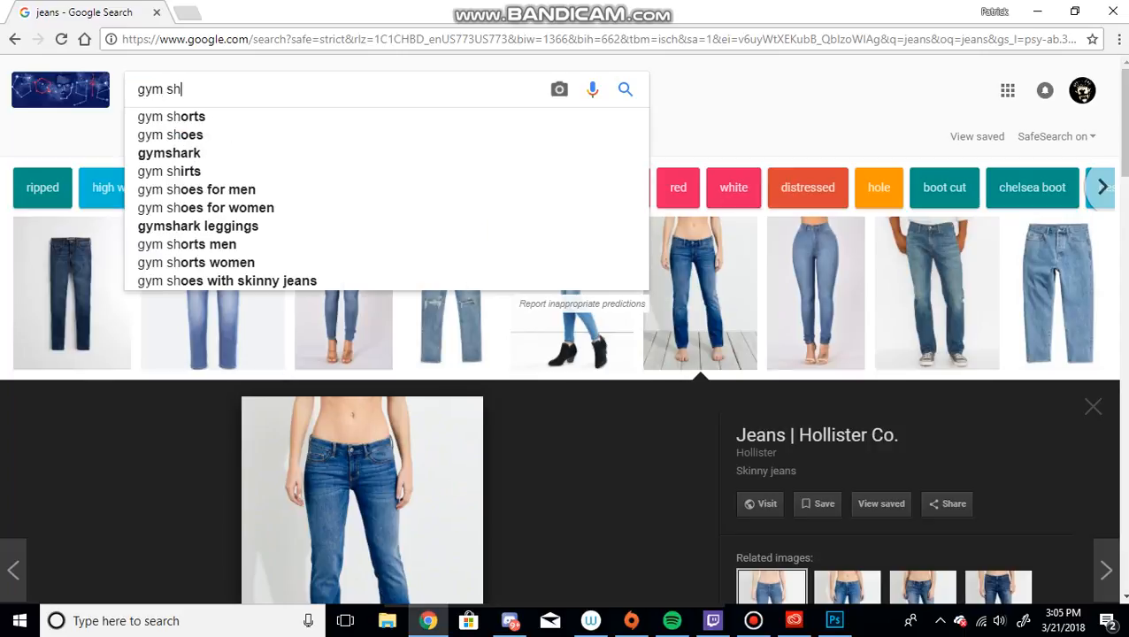
click(170, 115)
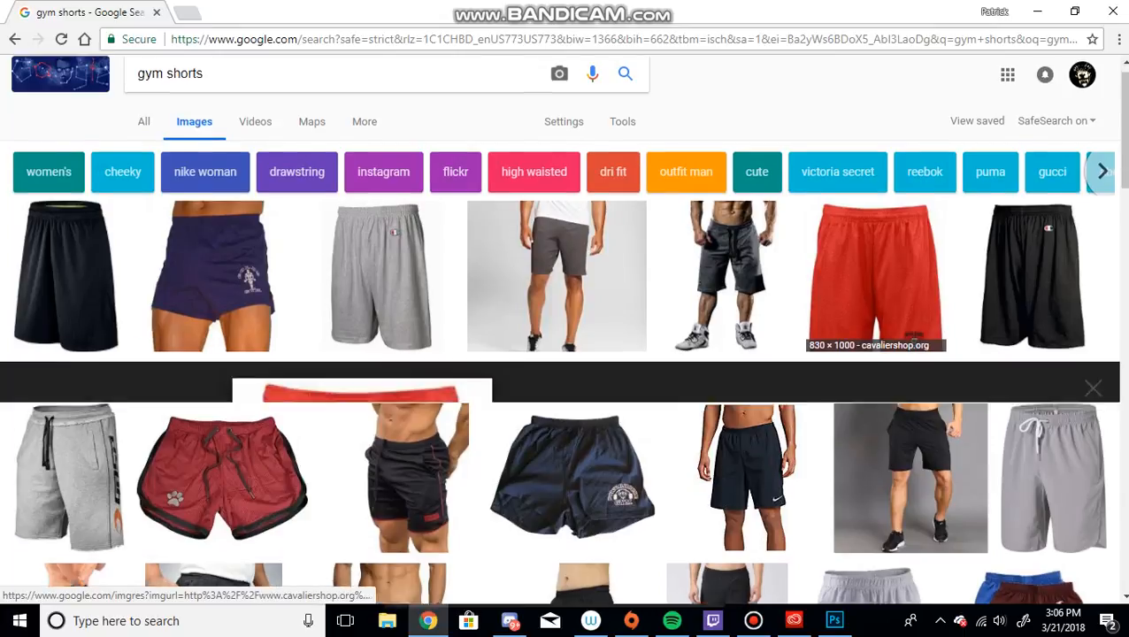
click(875, 276)
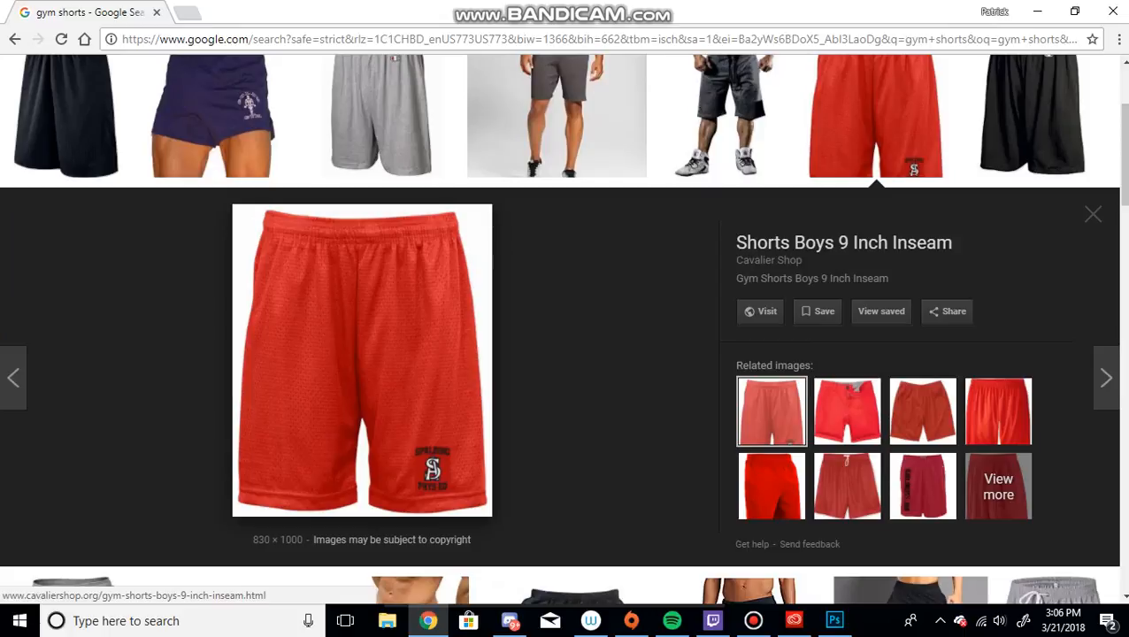
click(833, 620)
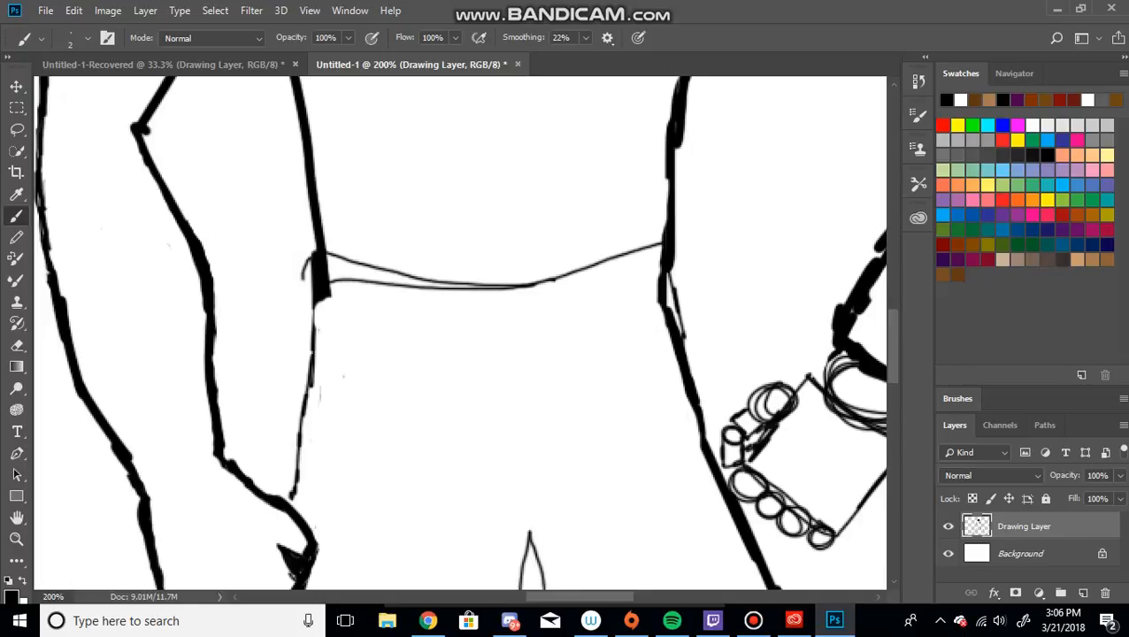
Brush the waistband's bottom edge, inner line and an extra parallel line across the shorts
drag(311, 339, 370, 344)
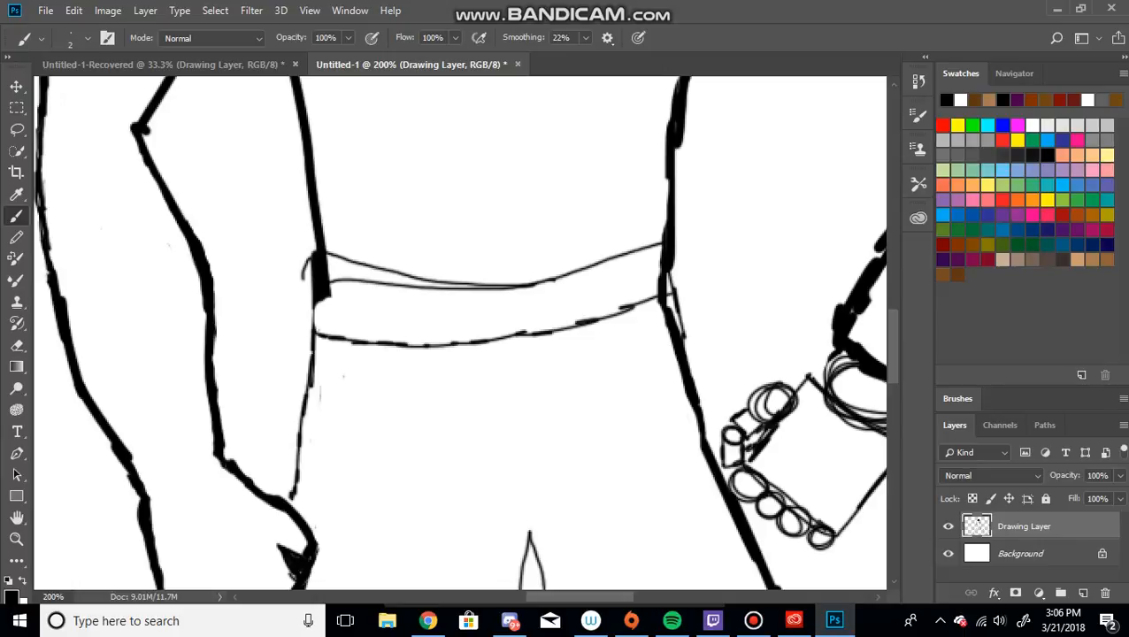
drag(328, 301, 367, 301)
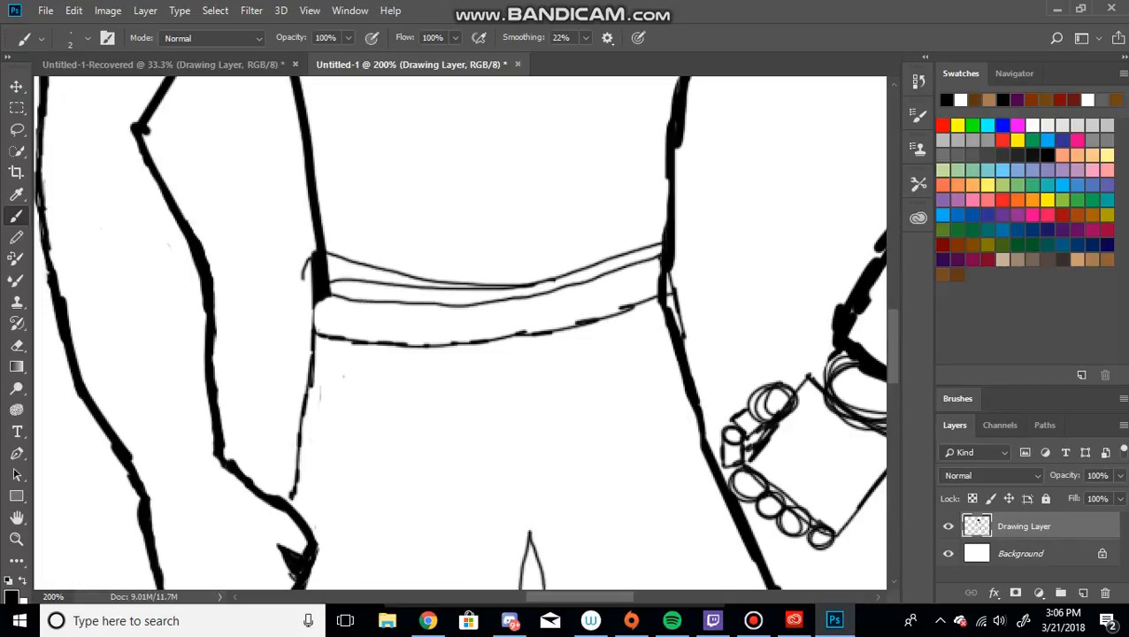
drag(310, 320, 339, 319)
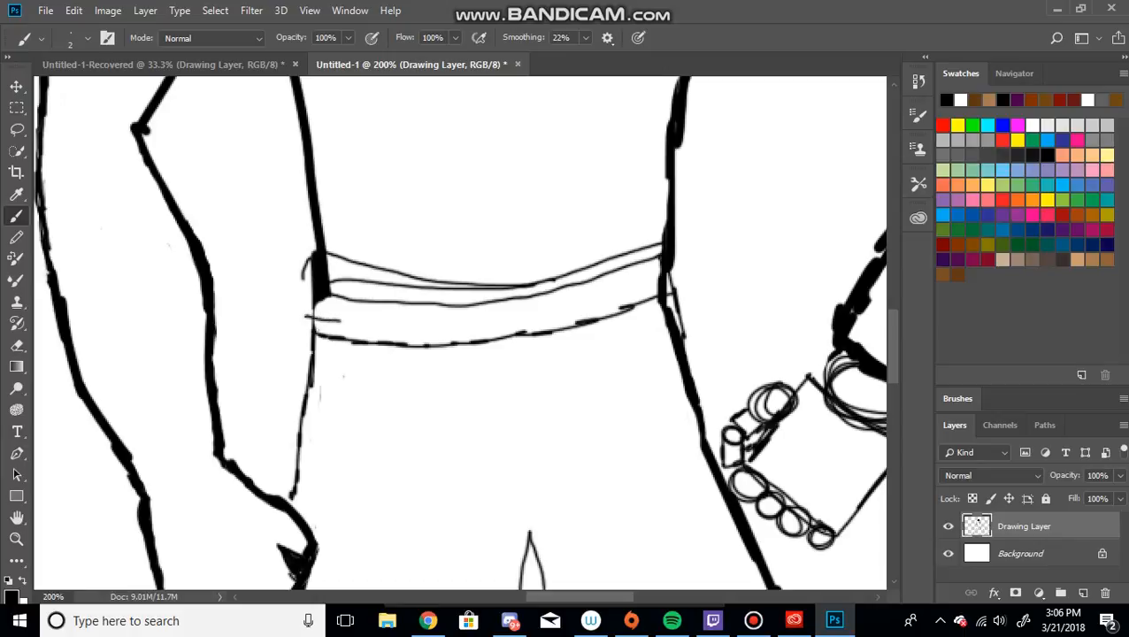
drag(314, 323, 584, 308)
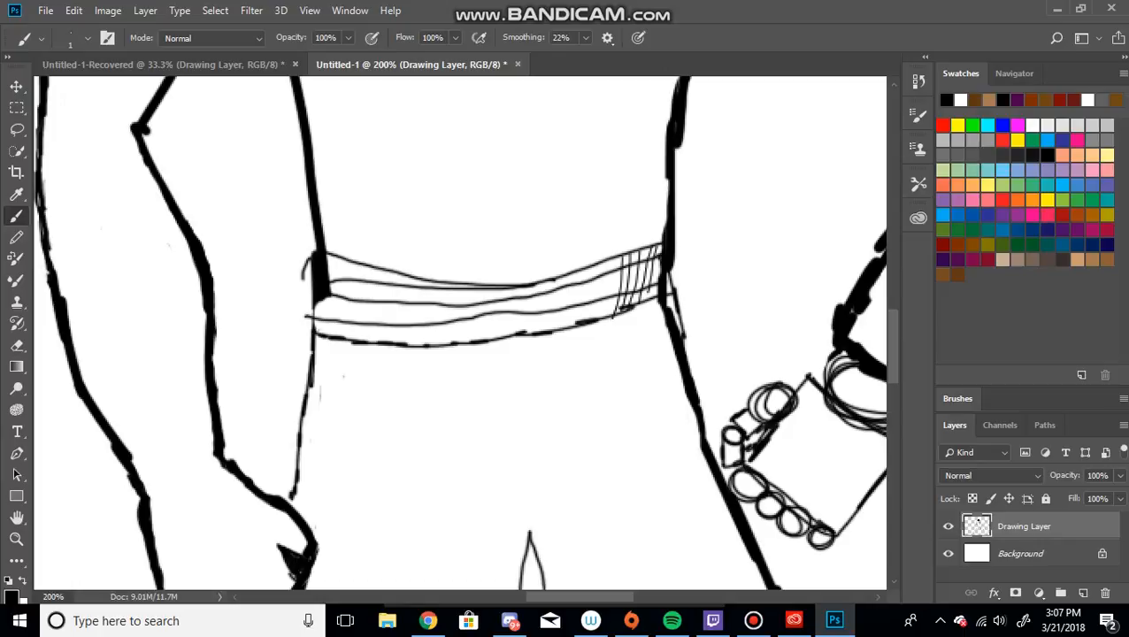
Brush vertical ribbing strokes along the entire waistband, left end to right
click(753, 620)
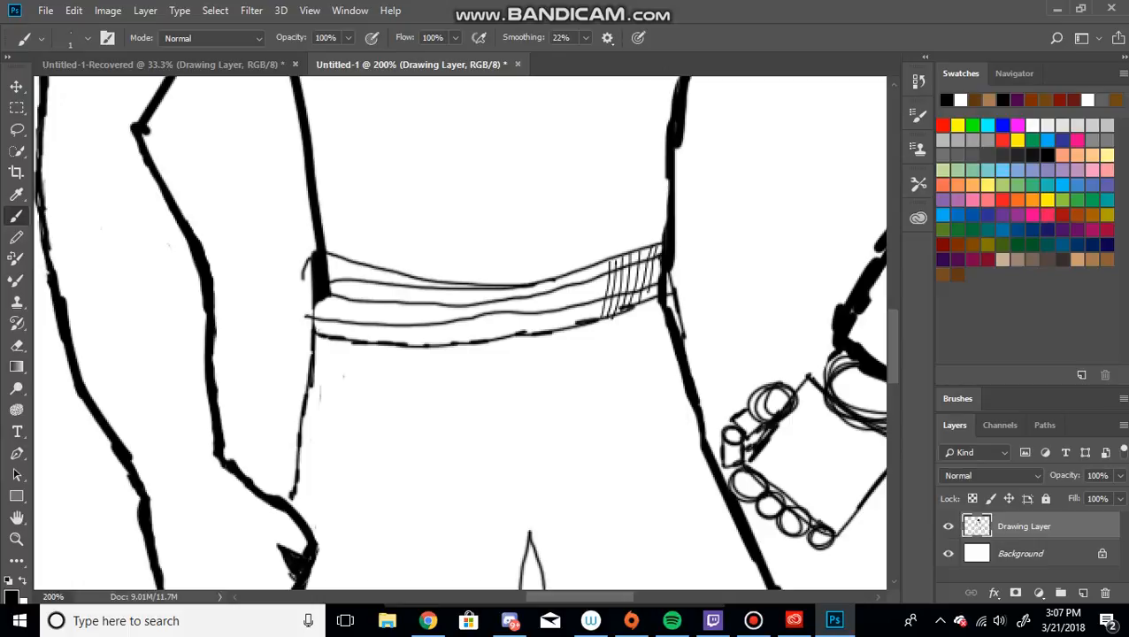
drag(327, 283, 336, 332)
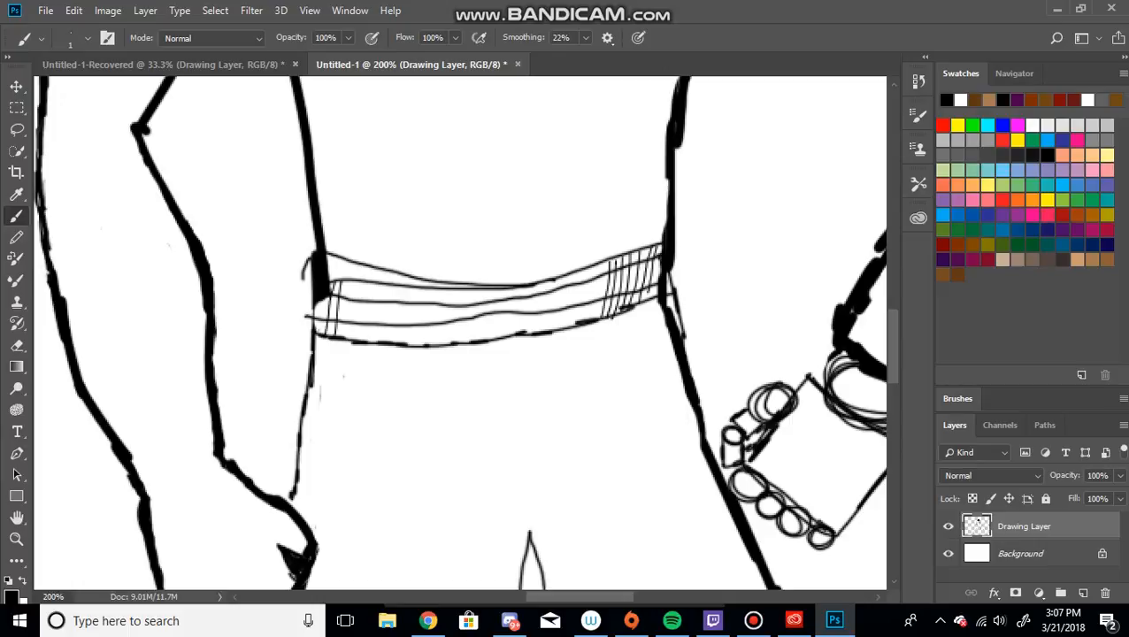
drag(340, 279, 354, 341)
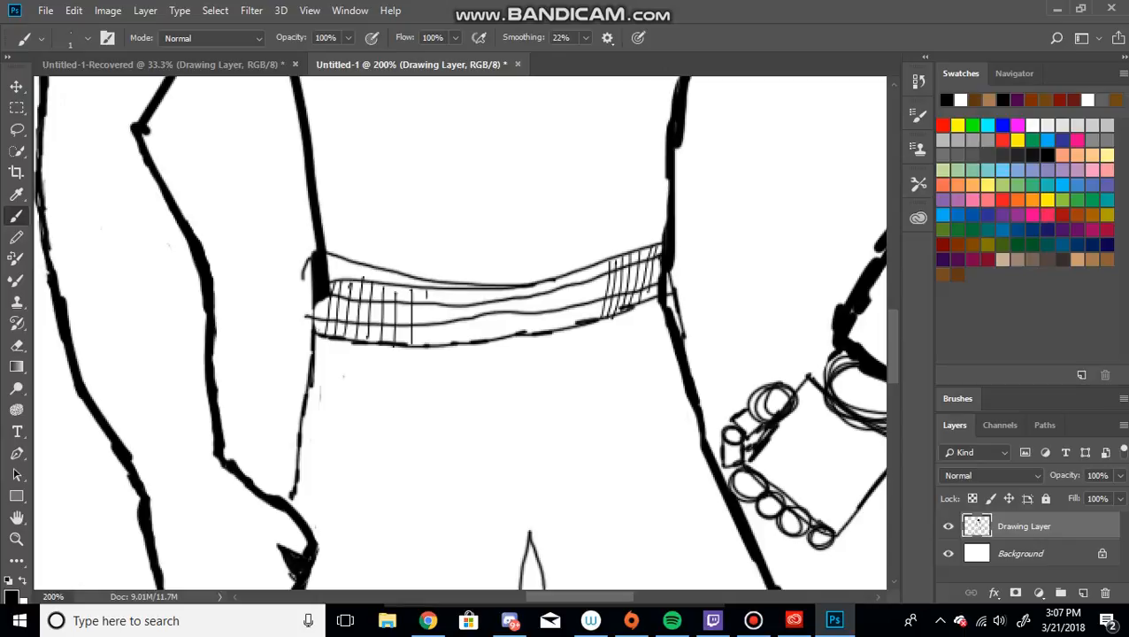
drag(425, 292, 460, 336)
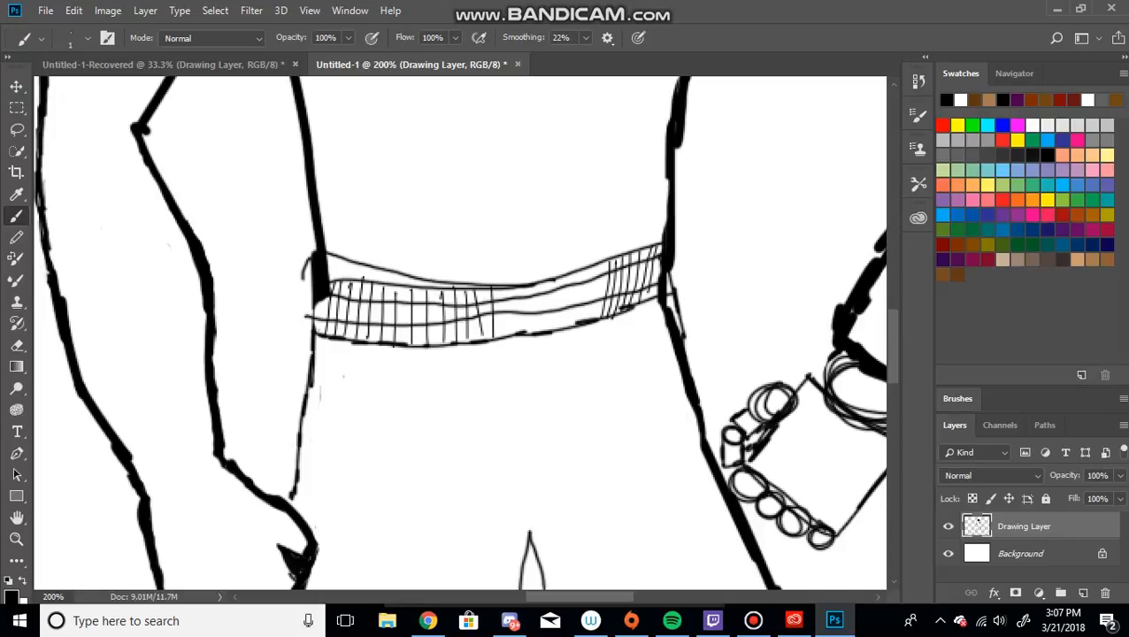
drag(526, 279, 527, 340)
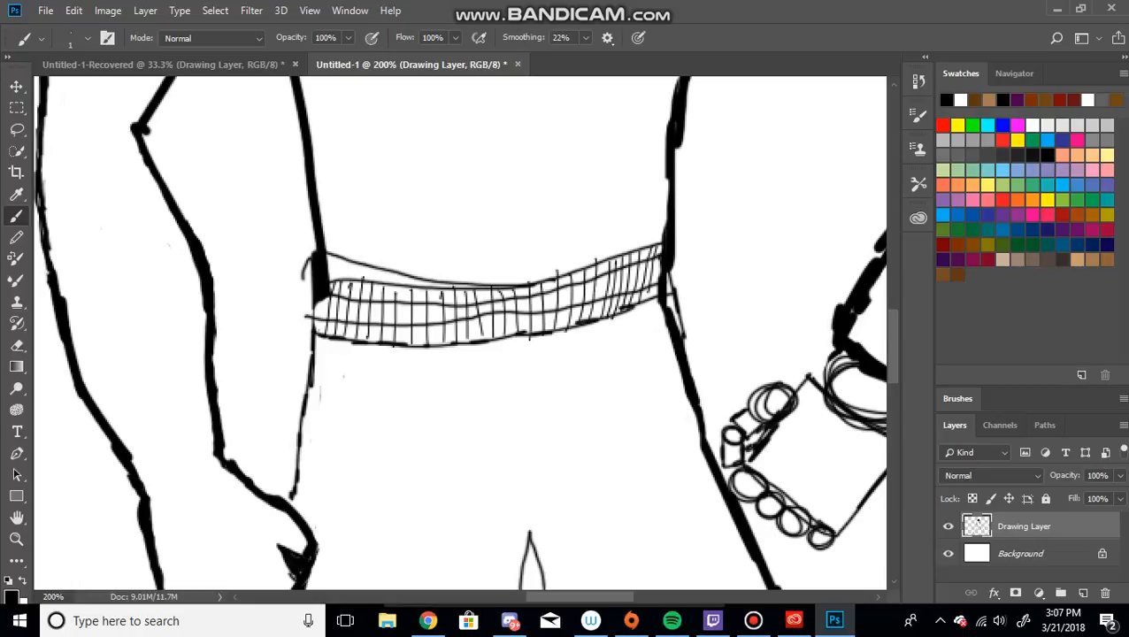
Sketch a drawstring loop below the waistband centre and bring up the shorts reference
drag(504, 345, 526, 382)
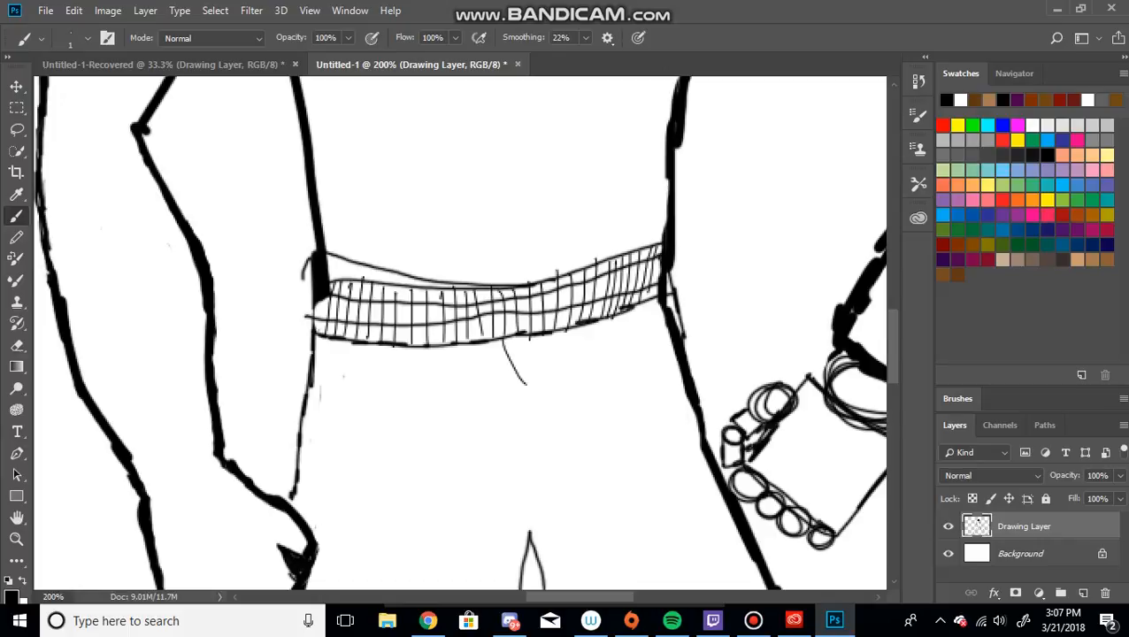
drag(531, 345, 527, 389)
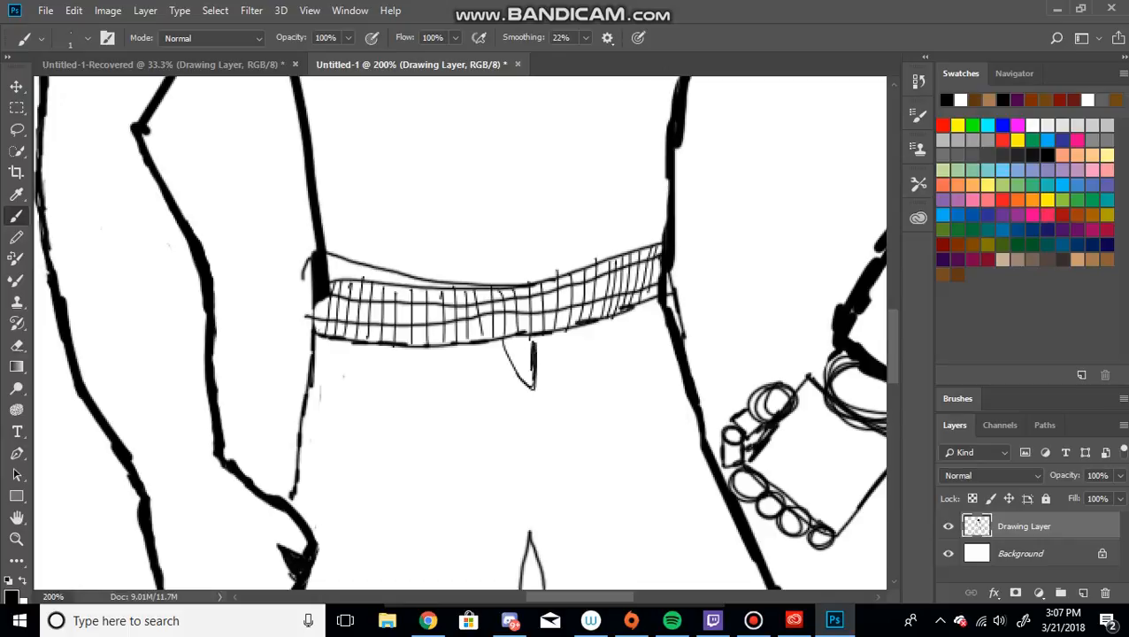
click(428, 620)
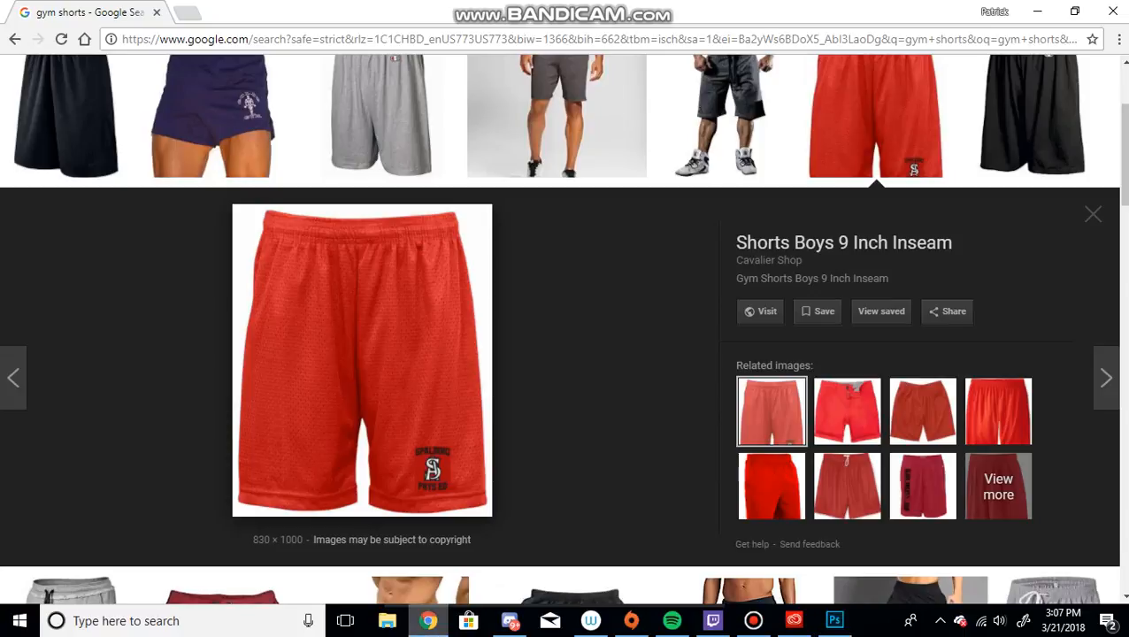
Review the red gym shorts reference in Google Images, then return to the Photoshop sketch
click(834, 620)
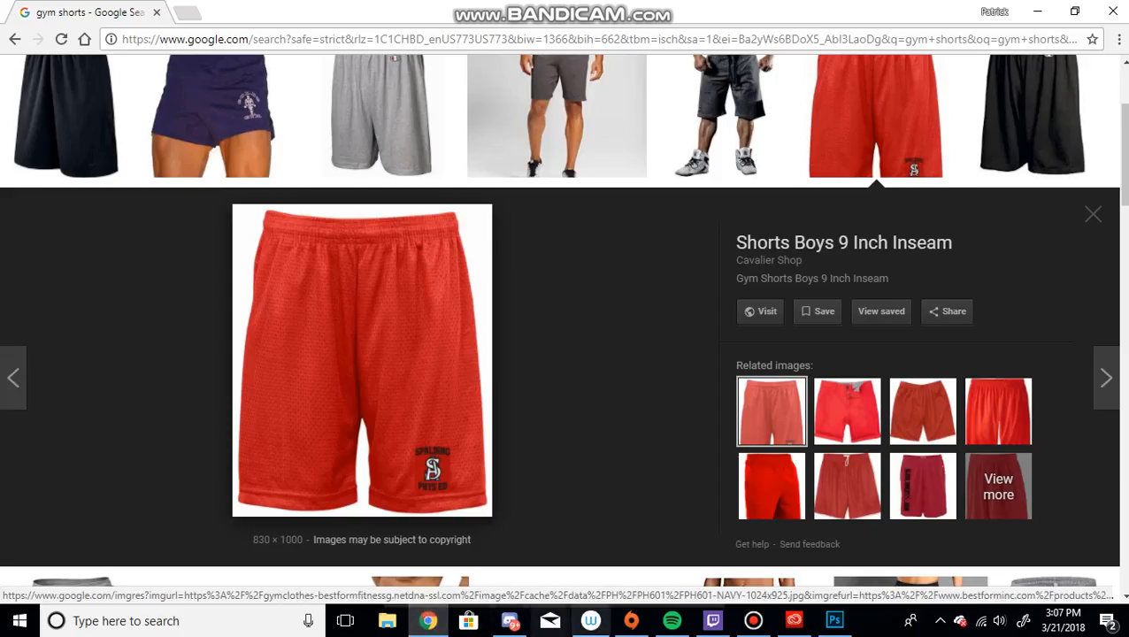
click(832, 620)
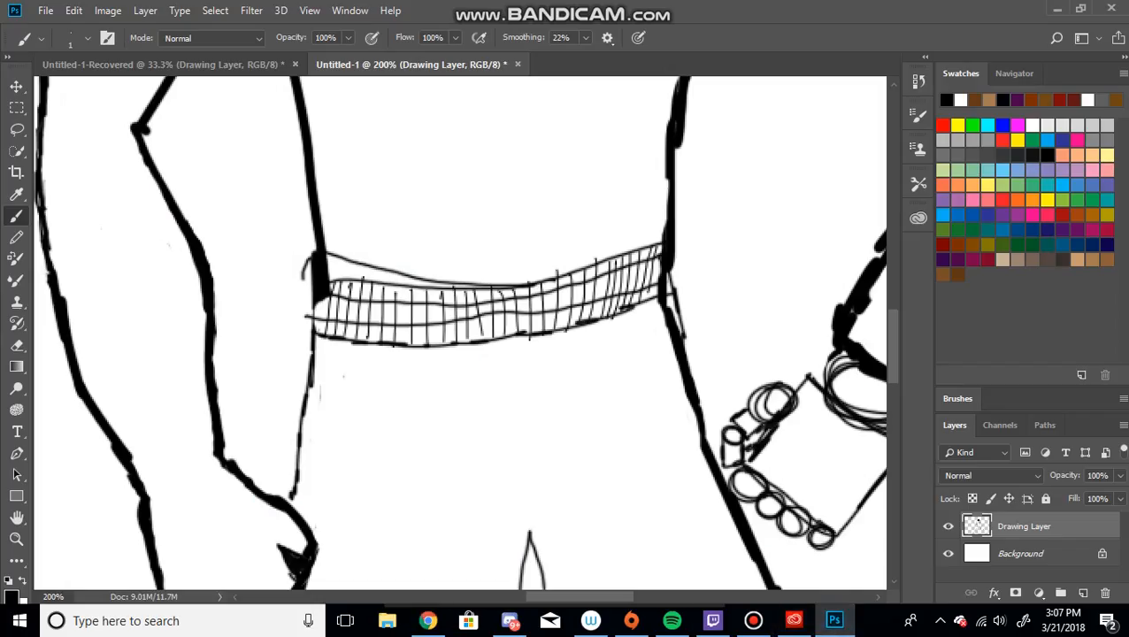
Brush a vertical centre seam below the waistband, plus a knotted drawstring with left and right tipped ends
drag(517, 341, 518, 438)
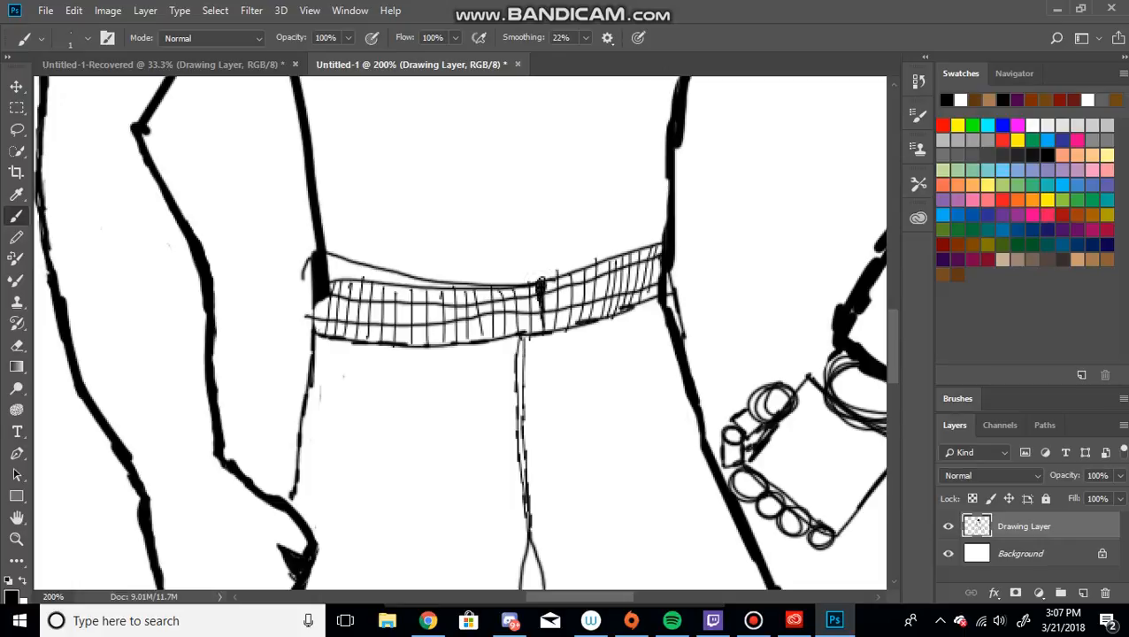
drag(540, 336, 544, 402)
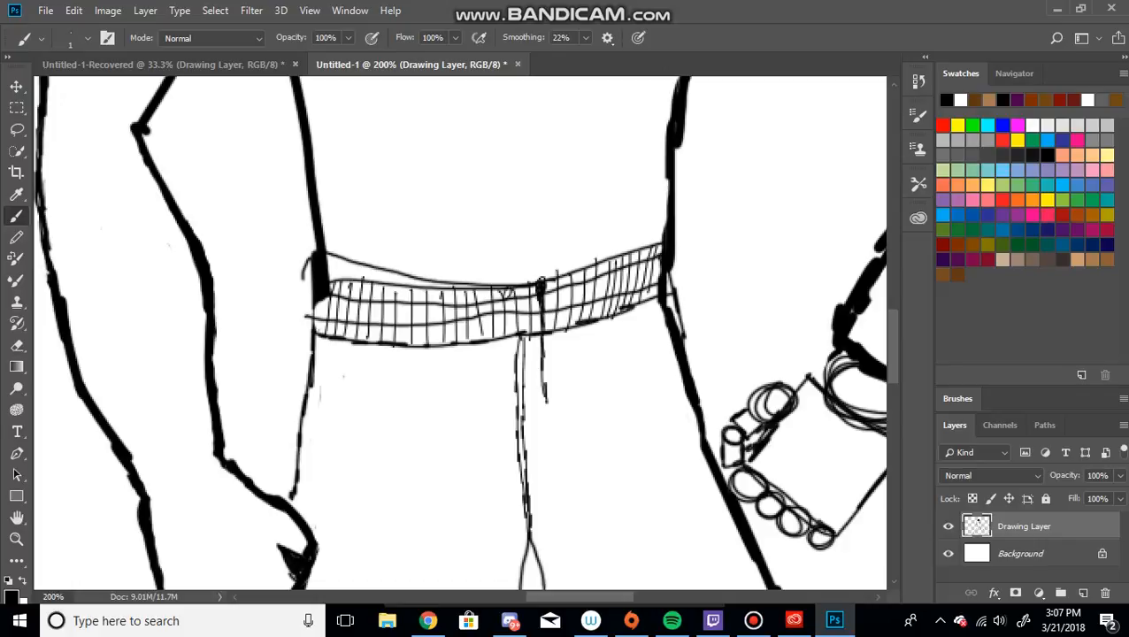
click(517, 292)
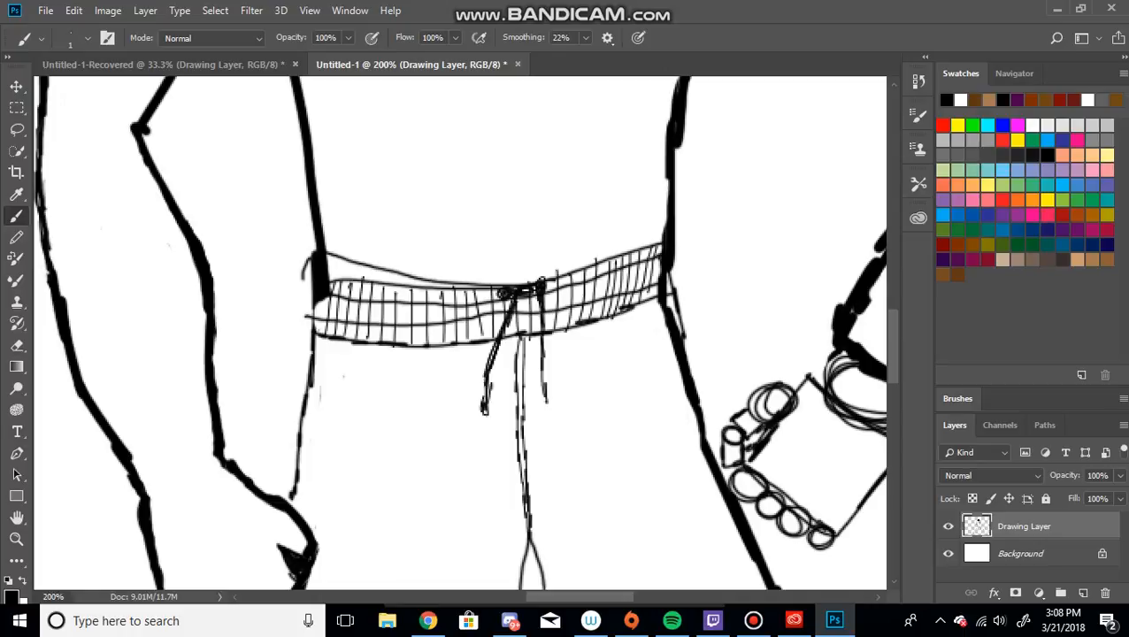
click(545, 398)
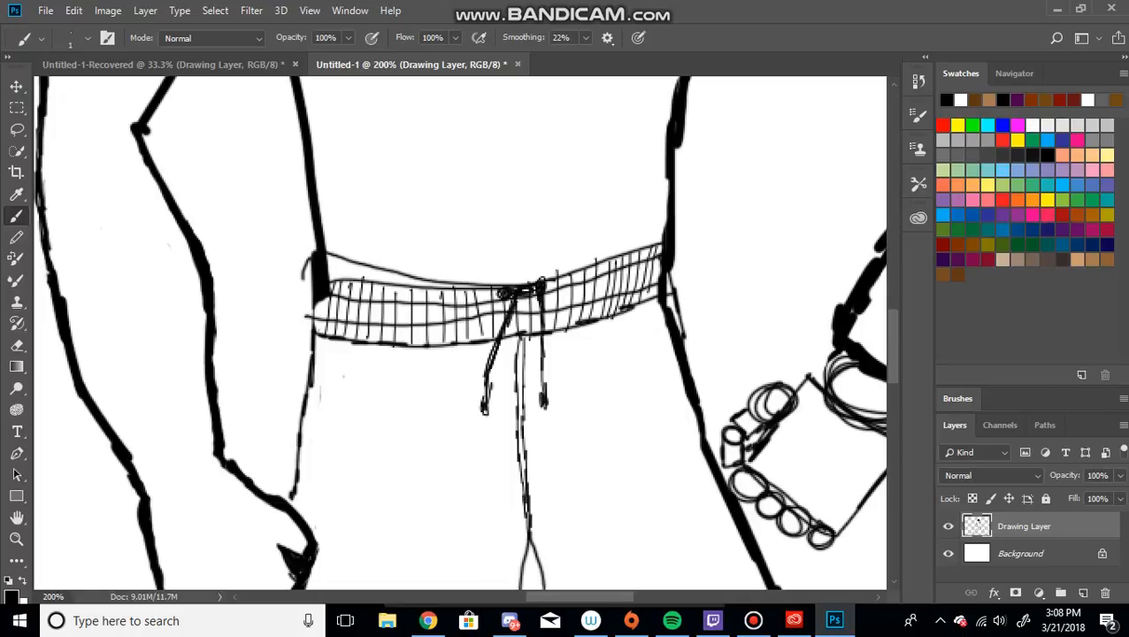
scroll(down, 3)
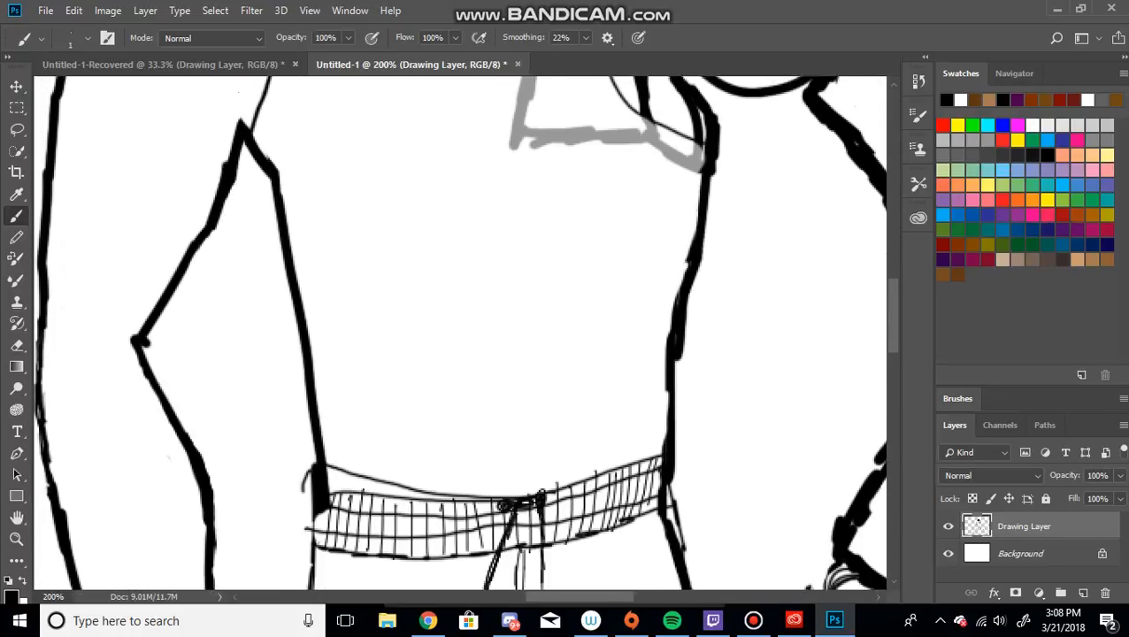